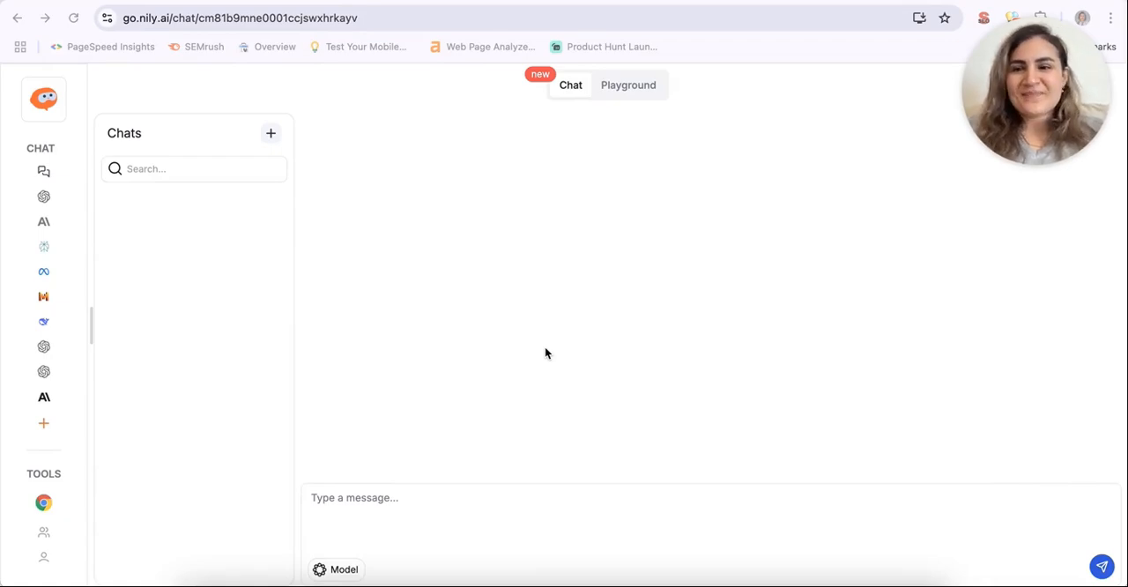
{"action": "mouse_move", "coordinate": [506, 342]}
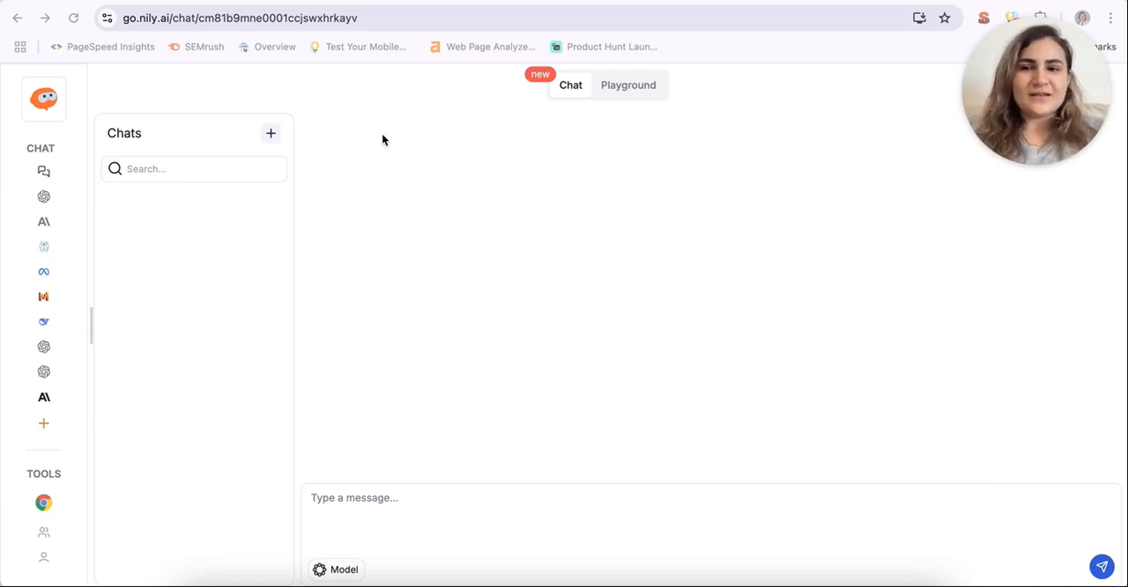
{"action": "mouse_move", "coordinate": [43, 171]}
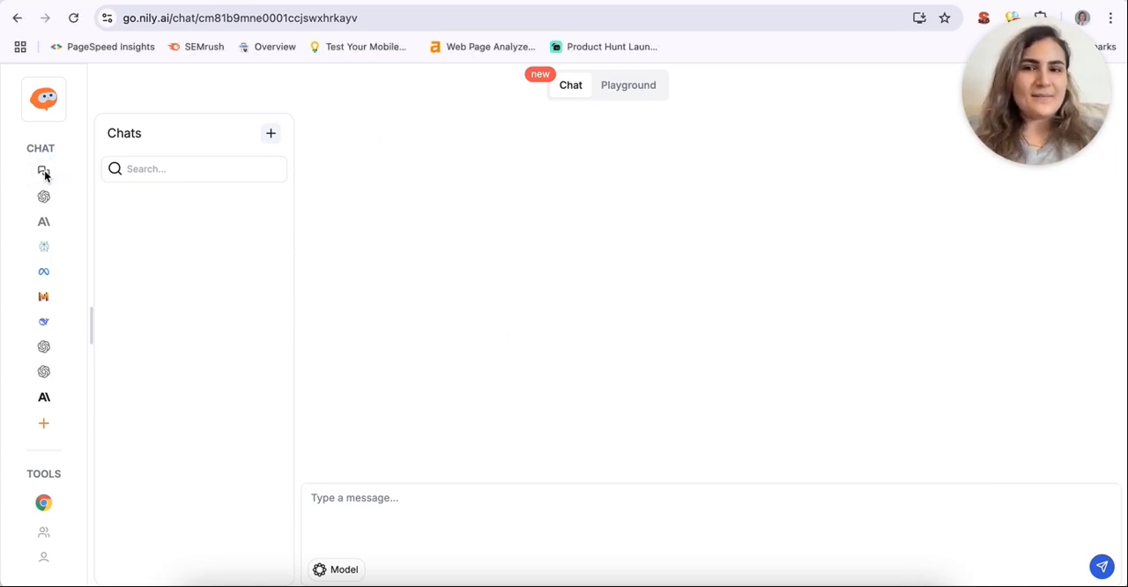
Turn off Auto-select, choose ChatGPT-4o, Claude 3.7 Sonnet and DeepSeek V3, and enable Remix answers.
{"action": "left_click", "coordinate": [335, 569]}
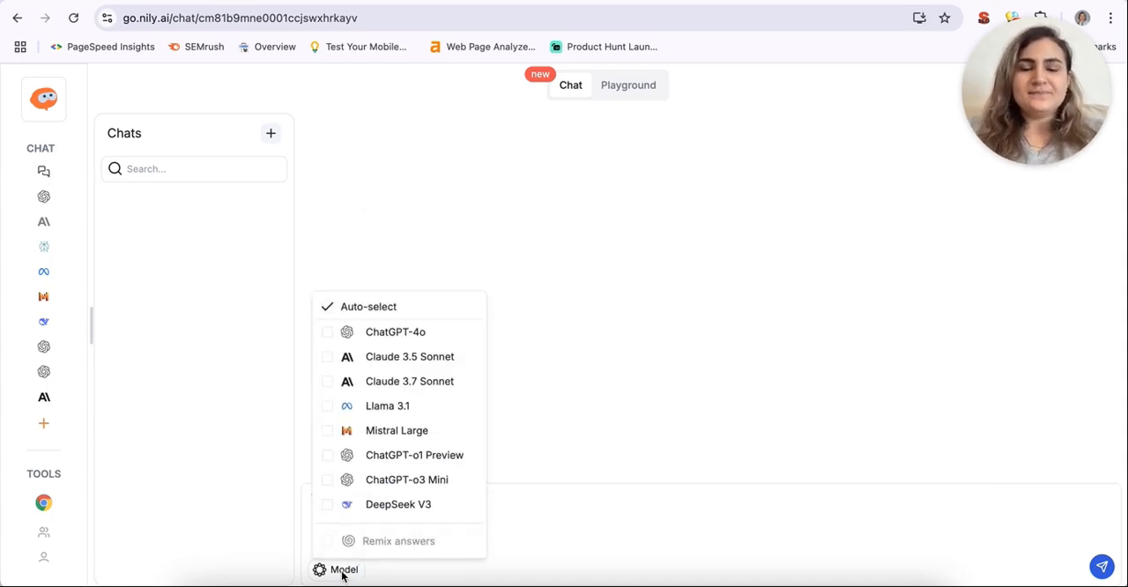
{"action": "mouse_move", "coordinate": [395, 332]}
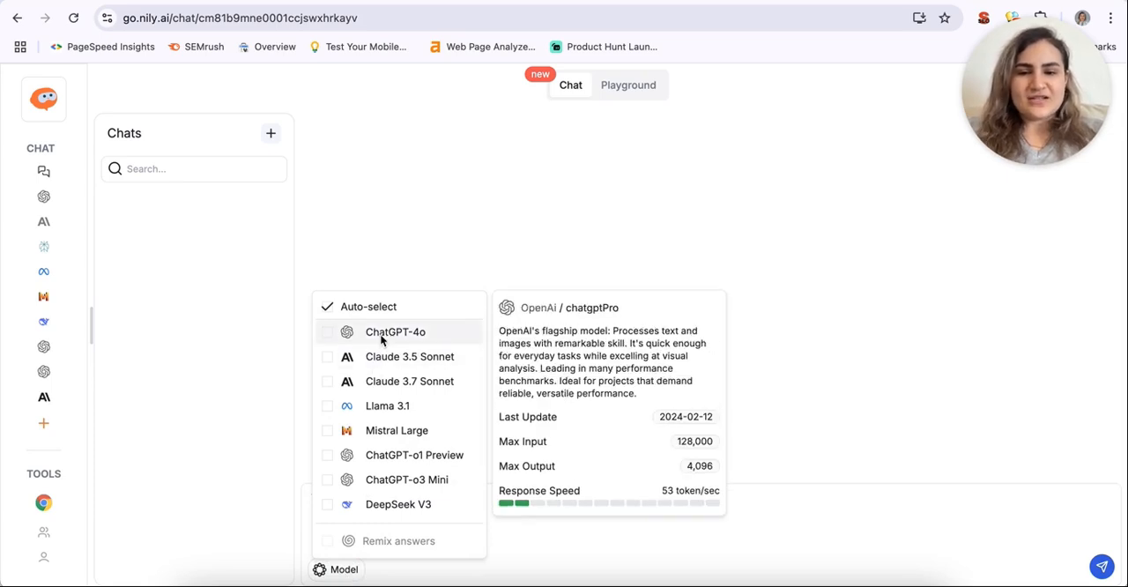
{"action": "mouse_move", "coordinate": [396, 430]}
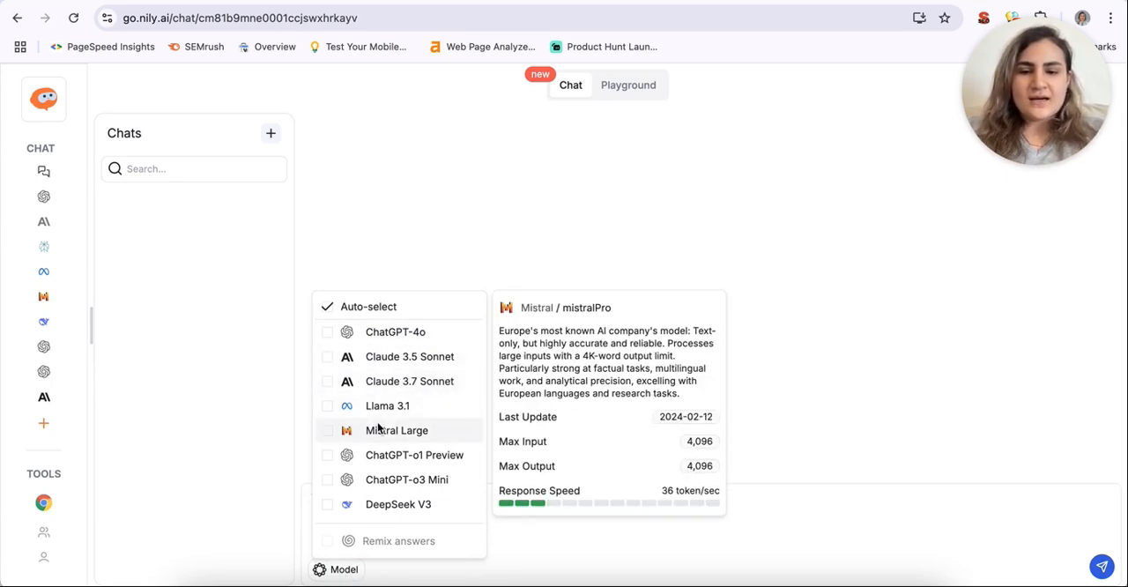
{"action": "scroll", "scroll_direction": "down", "scroll_amount": 3}
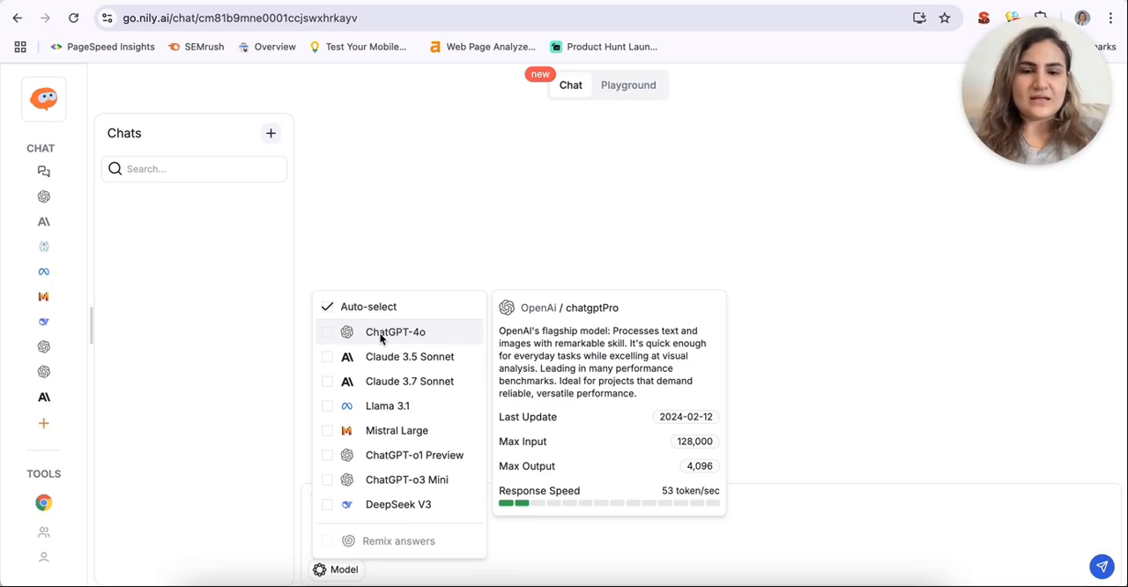
{"action": "left_click", "coordinate": [395, 334]}
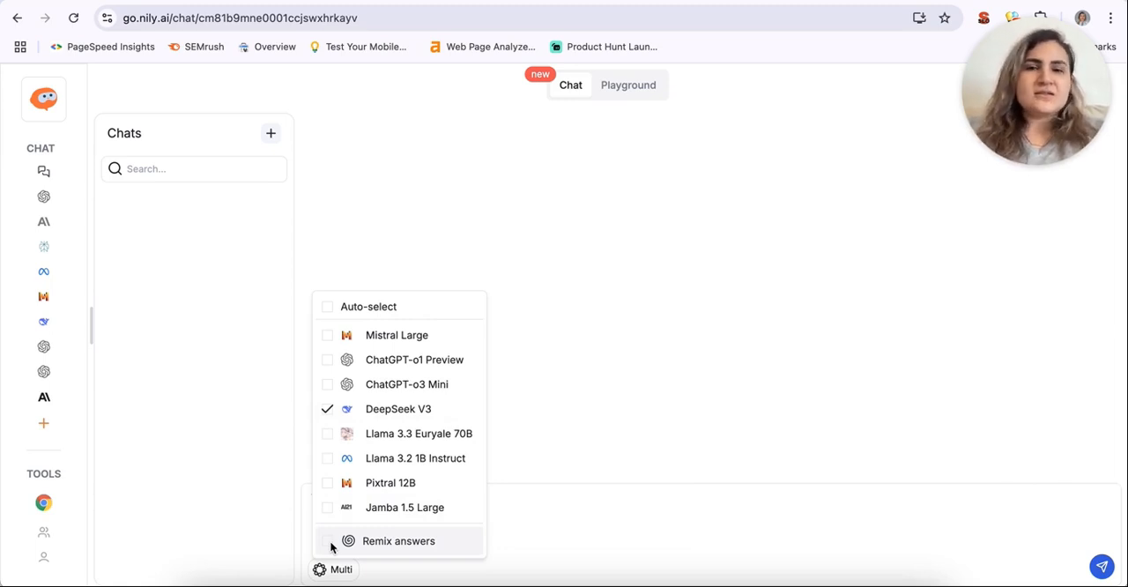
{"action": "left_click", "coordinate": [327, 540]}
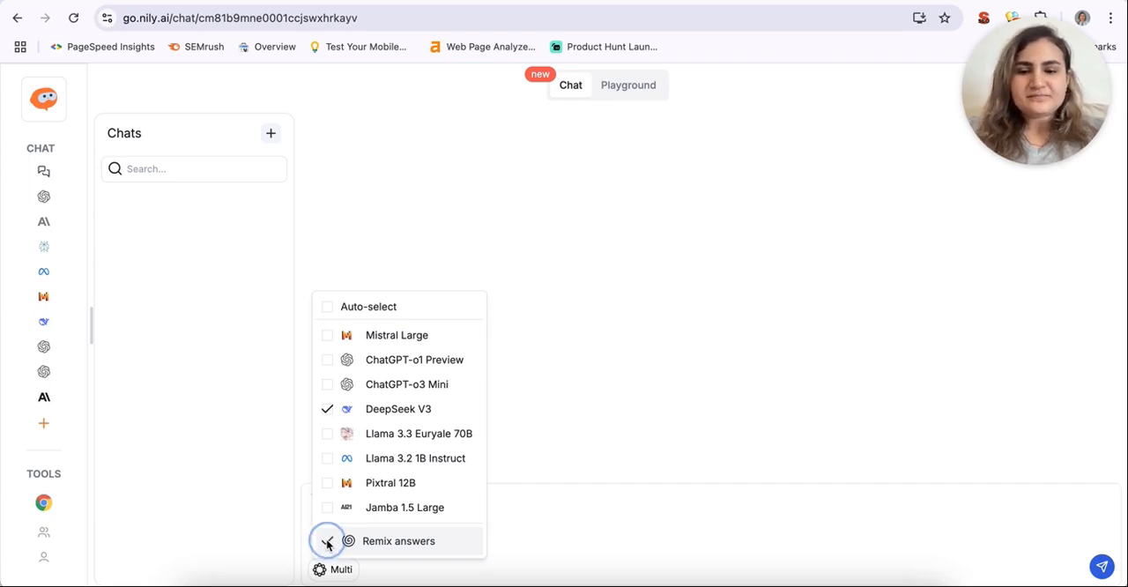
Ask 'How to learn Spanish' and scroll through the separate model answers.
{"action": "left_click", "coordinate": [327, 540]}
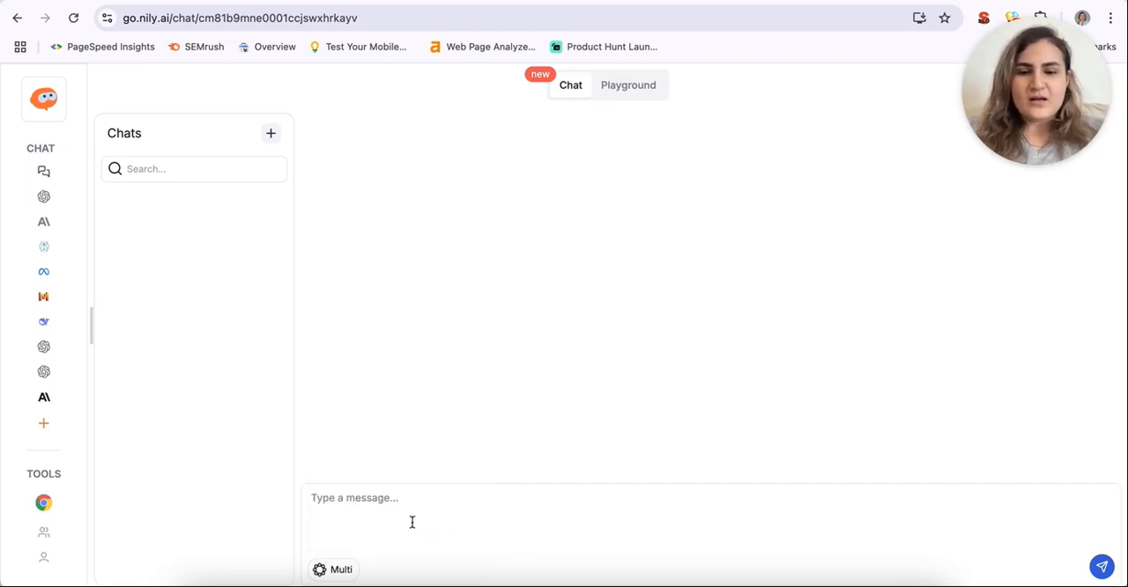
{"action": "left_click", "coordinate": [411, 498]}
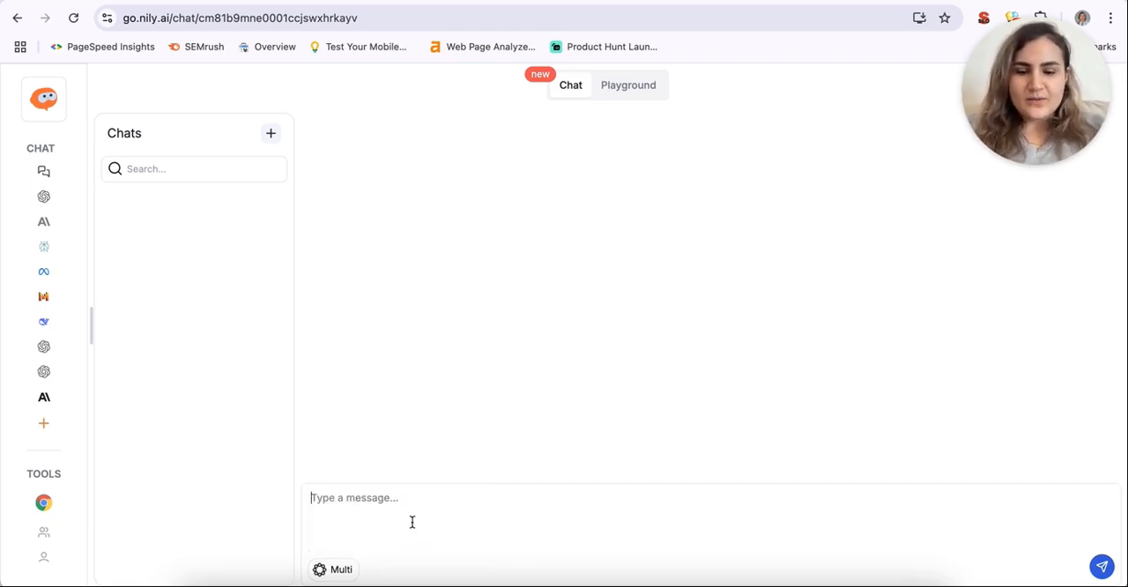
{"action": "type", "text": "How to le"}
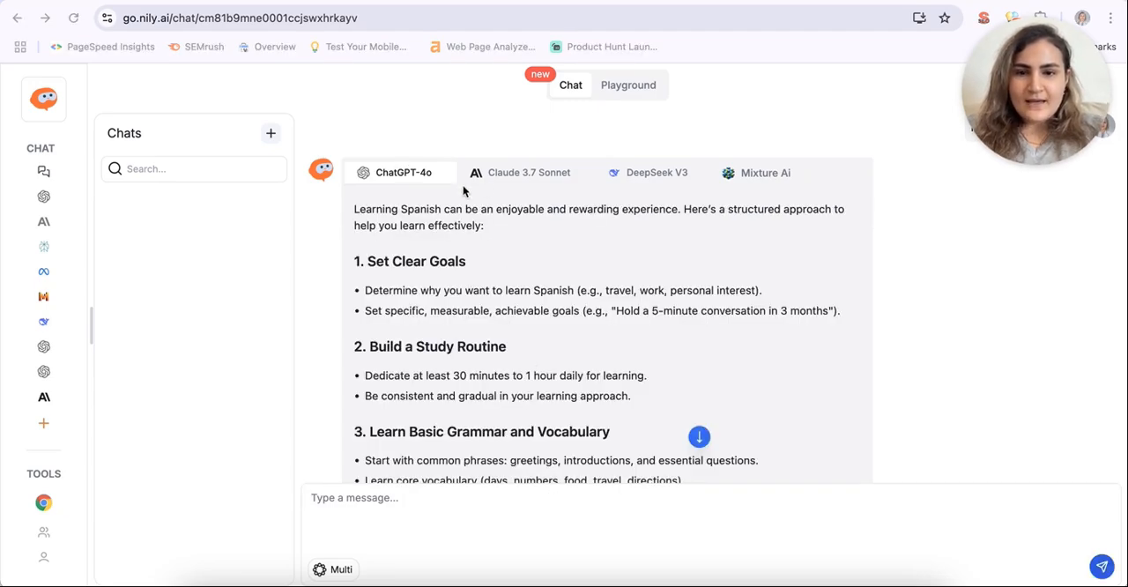
{"action": "scroll", "scroll_direction": "down", "scroll_amount": 3}
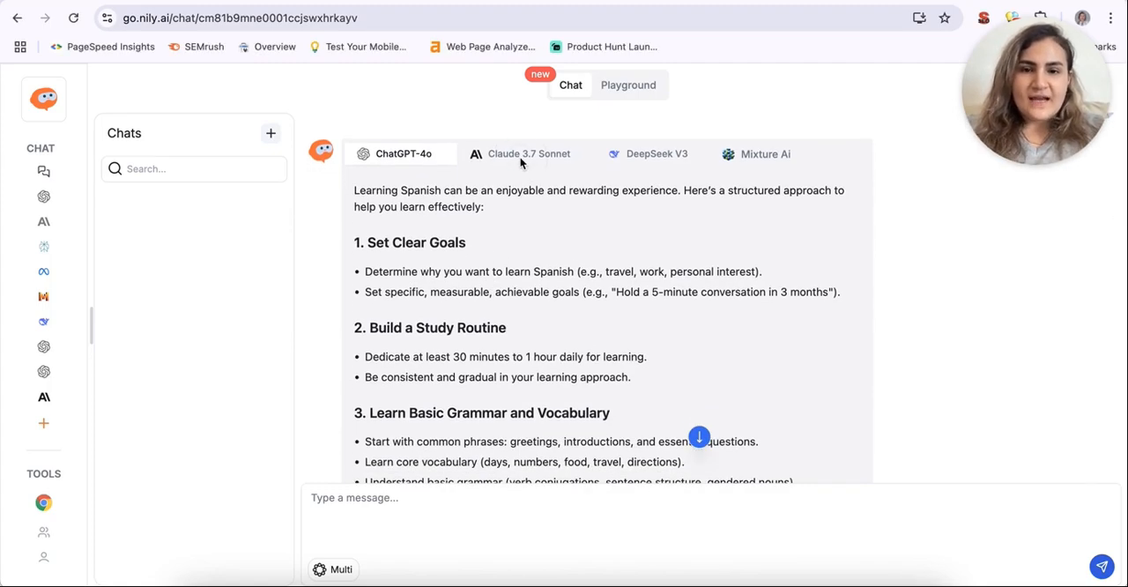
{"action": "scroll", "scroll_direction": "down", "scroll_amount": 3}
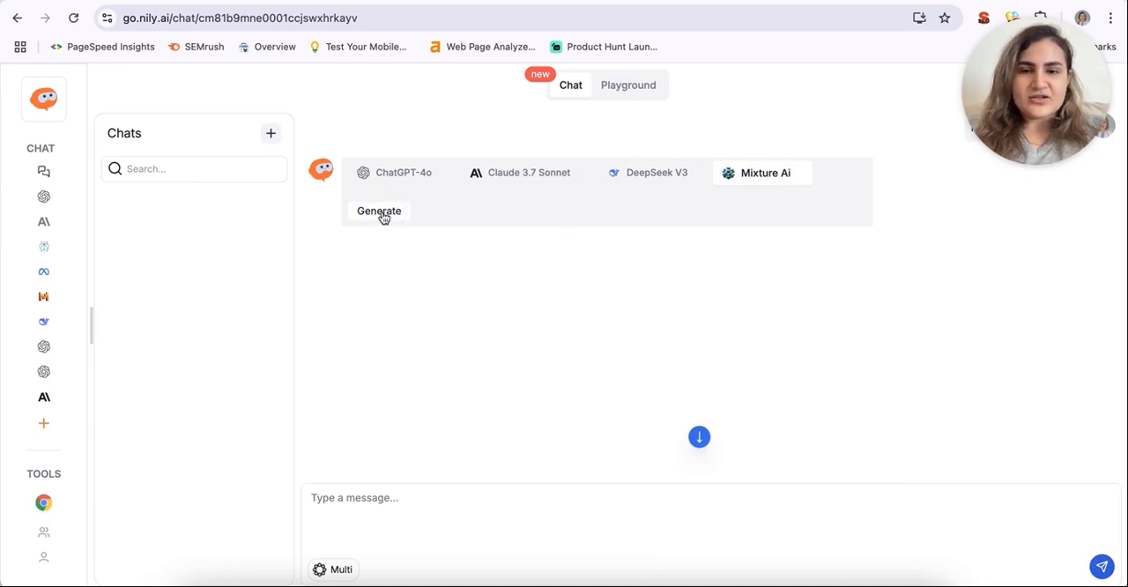
Generate the combined Mixture Ai answer, 'Guide to Learning Spanish'.
{"action": "left_click", "coordinate": [379, 211]}
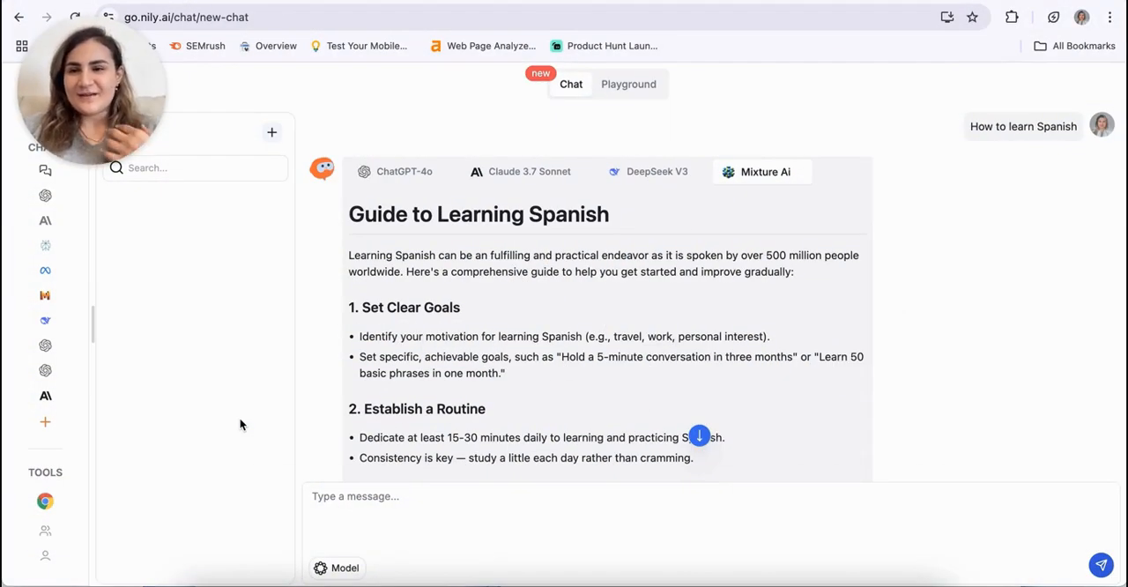
{"action": "mouse_move", "coordinate": [48, 502]}
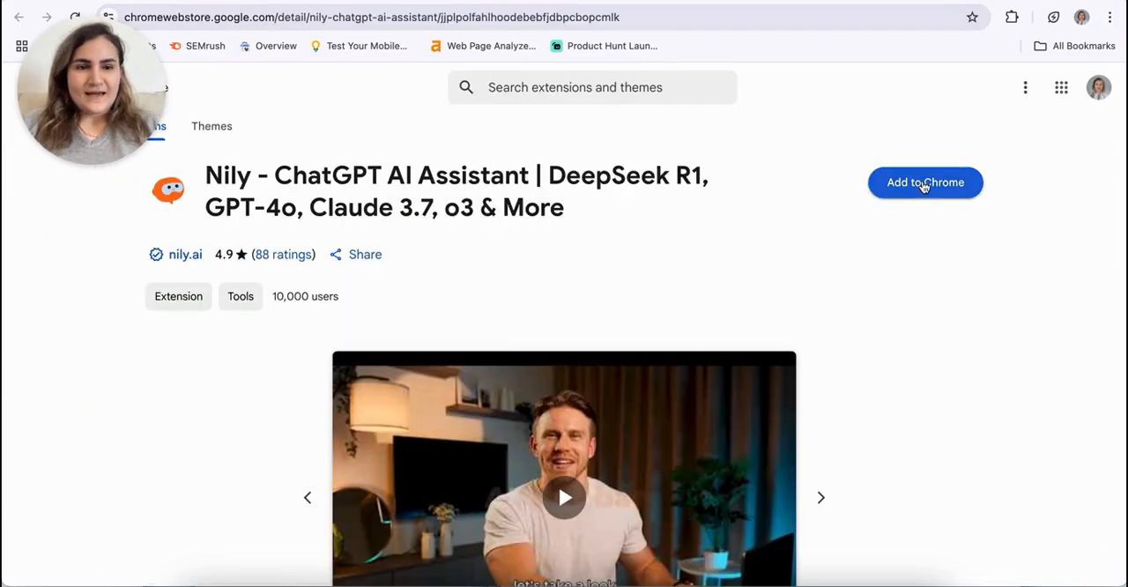
Add the Nily AI Assistant extension to Chrome and confirm the installation.
{"action": "left_click", "coordinate": [925, 182]}
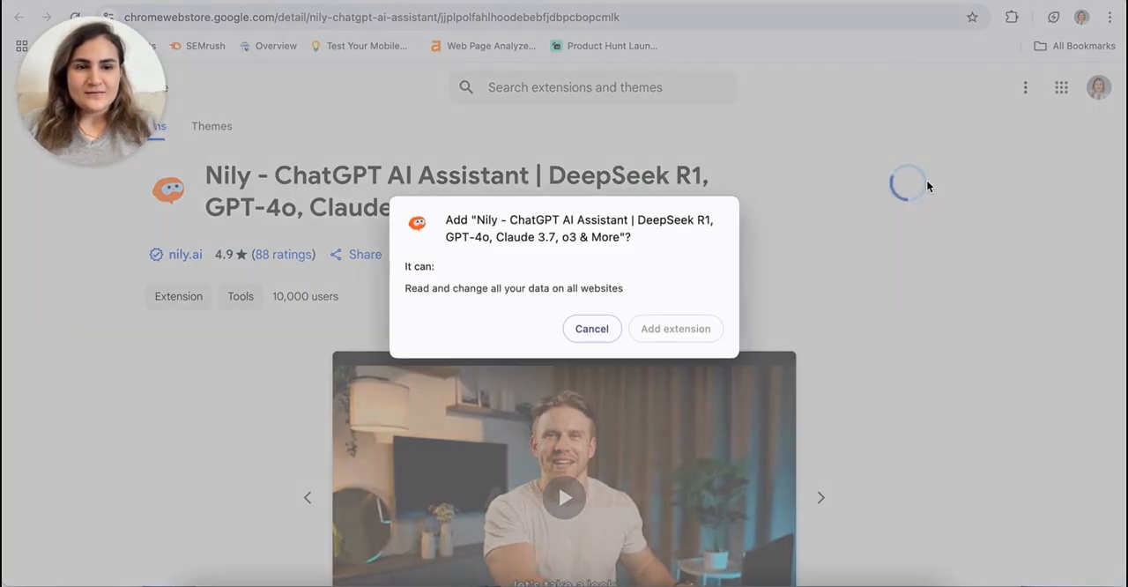
{"action": "left_click", "coordinate": [675, 328]}
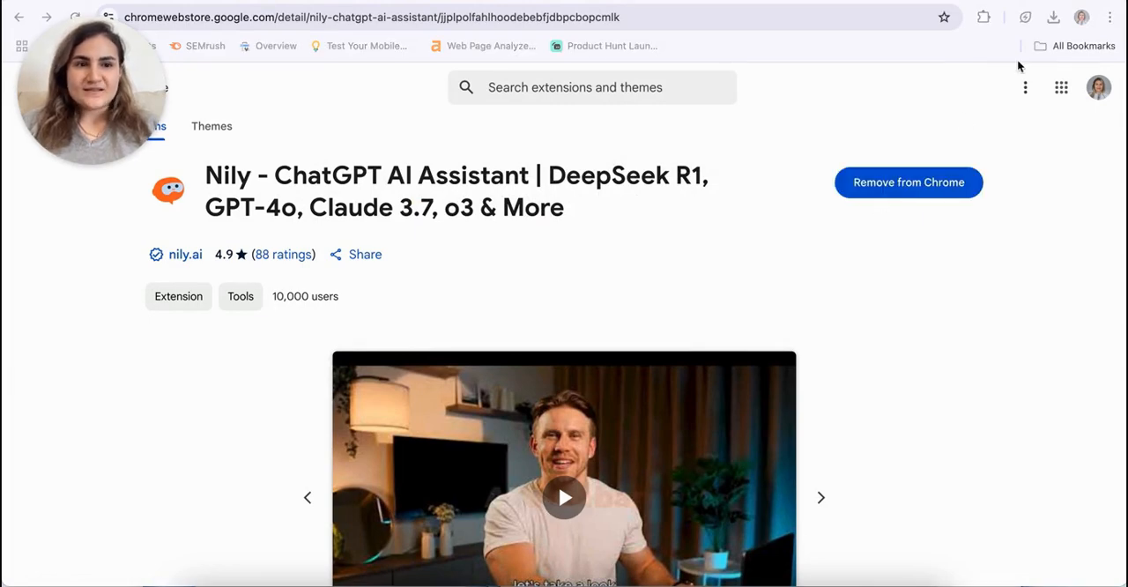
{"action": "left_click", "coordinate": [983, 16]}
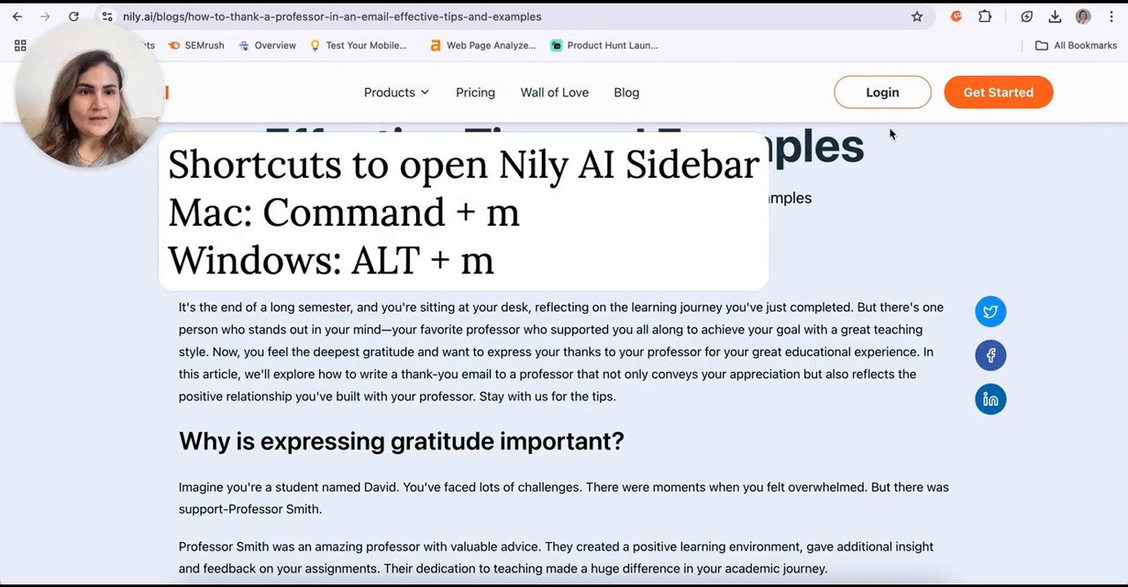
Open the Nily sidebar on the professor-thanking article and view its chat model list.
{"action": "left_click", "coordinate": [984, 16]}
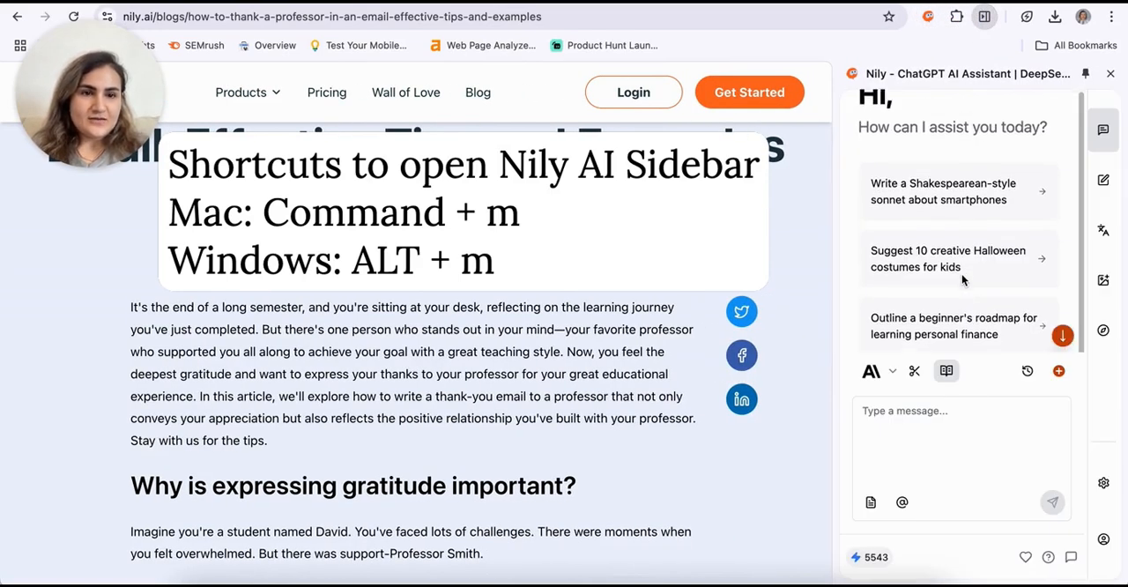
{"action": "left_click", "coordinate": [872, 370]}
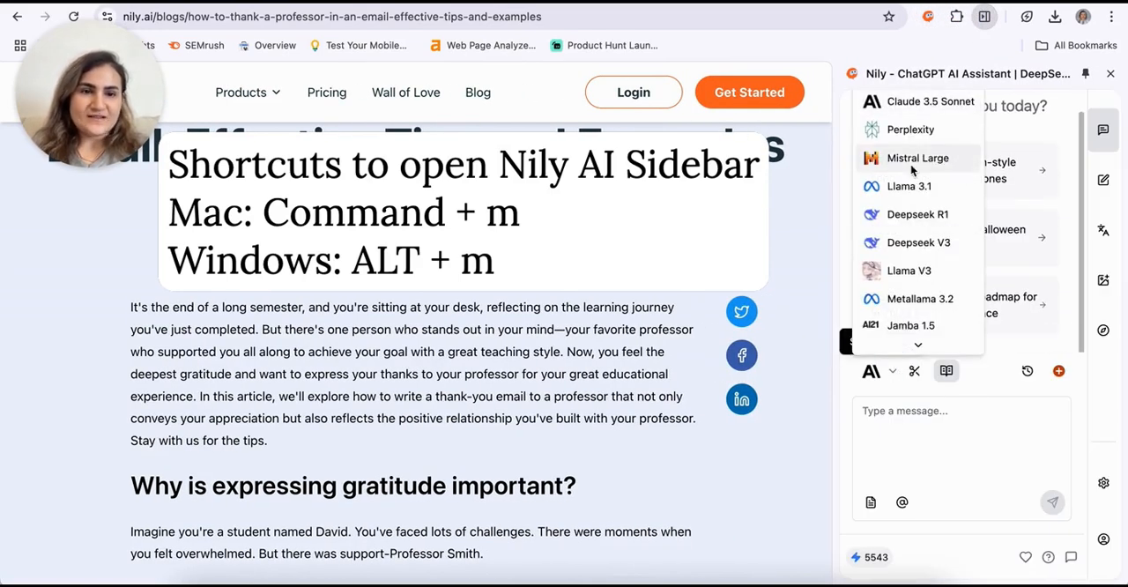
{"action": "mouse_move", "coordinate": [909, 186]}
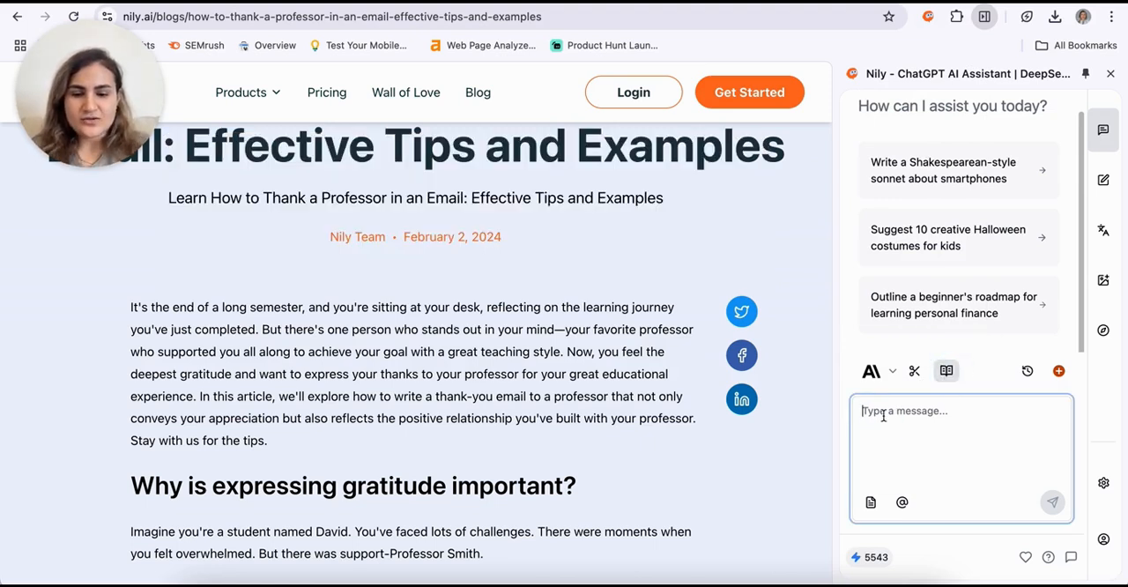
Send a 'summarize this page' request from the Nily sidebar.
{"action": "type", "text": "summary"}
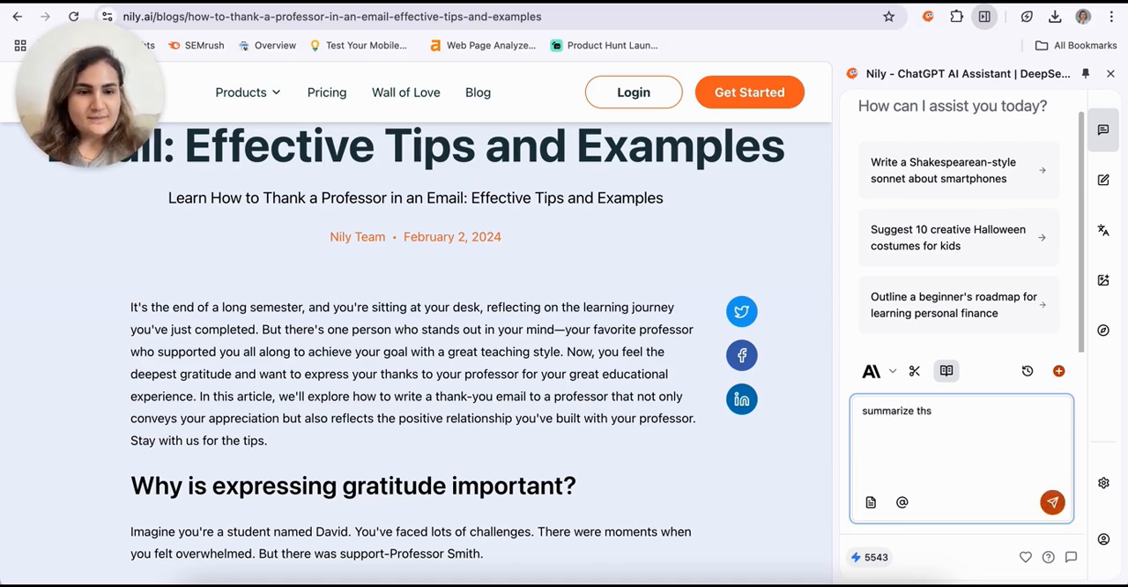
{"action": "left_click", "coordinate": [1052, 503]}
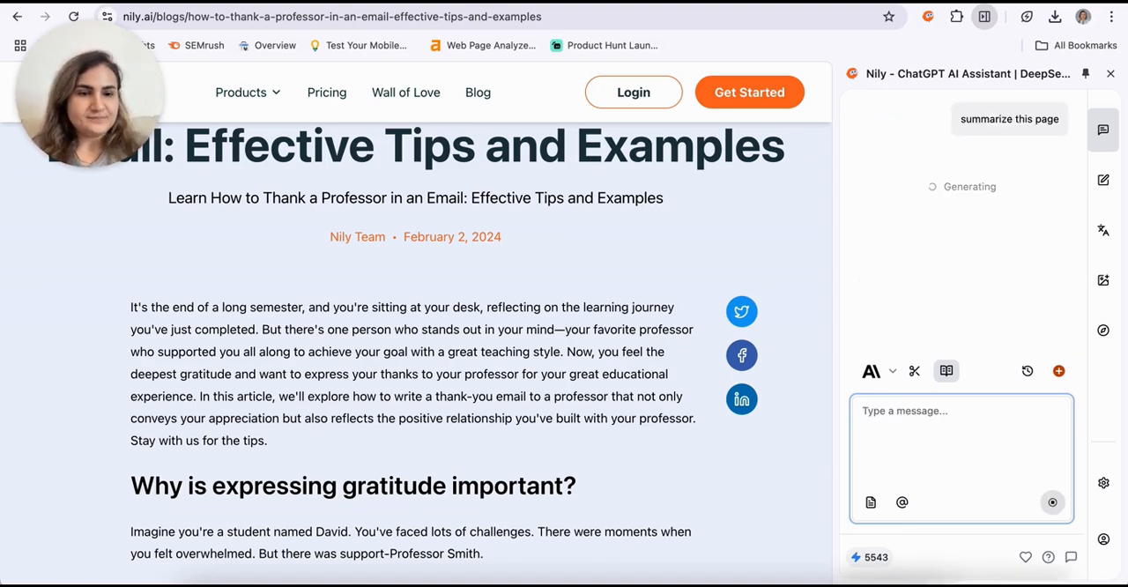
{"action": "mouse_move", "coordinate": [802, 460]}
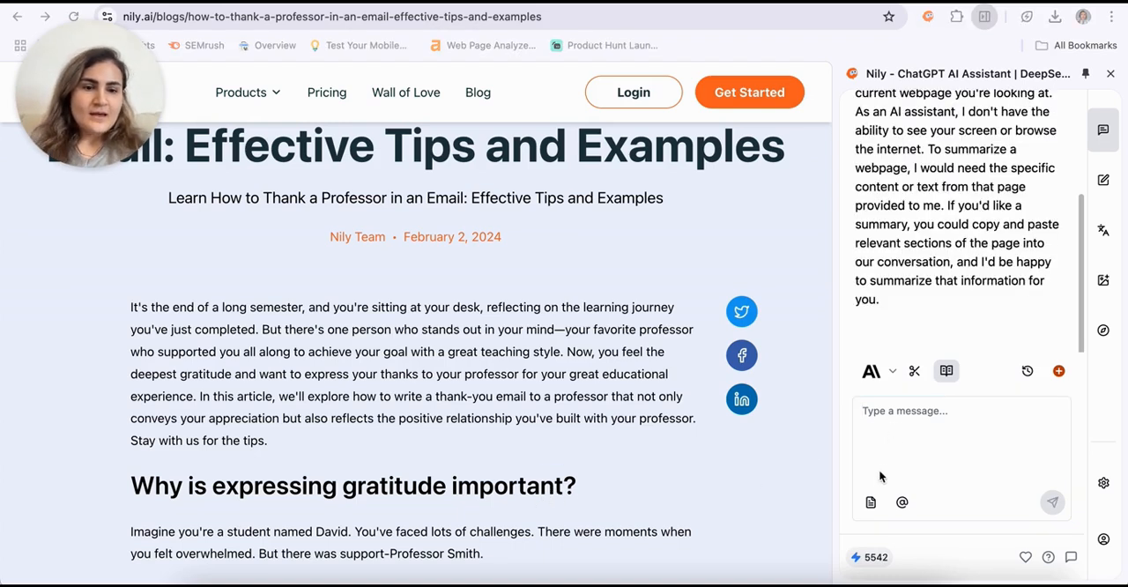
Browse the ready-made prompts, then set the Write panel's content type to Email.
{"action": "left_click", "coordinate": [871, 502]}
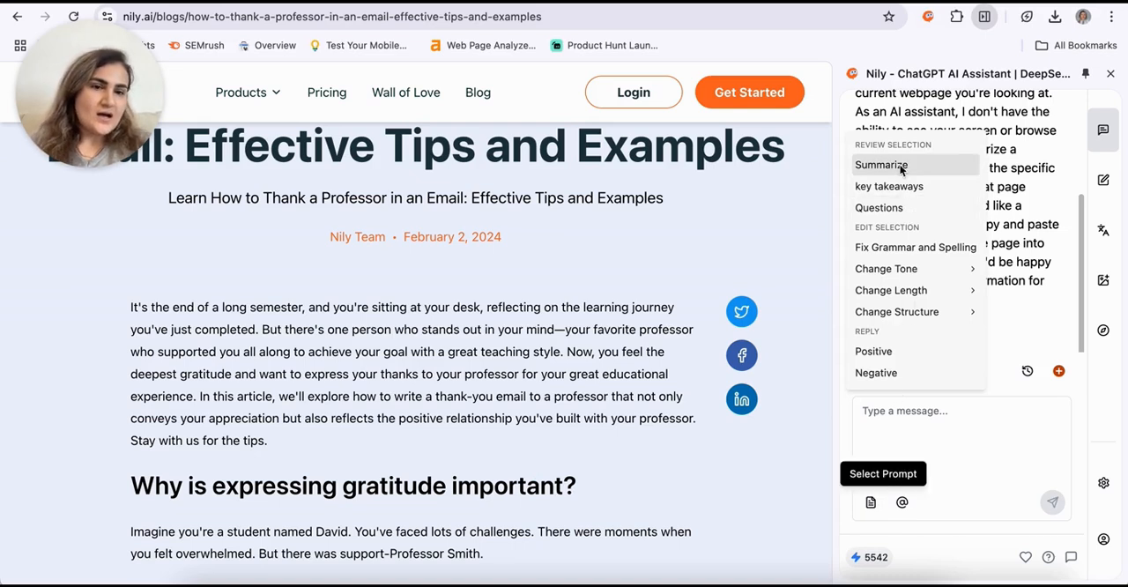
{"action": "mouse_move", "coordinate": [915, 247]}
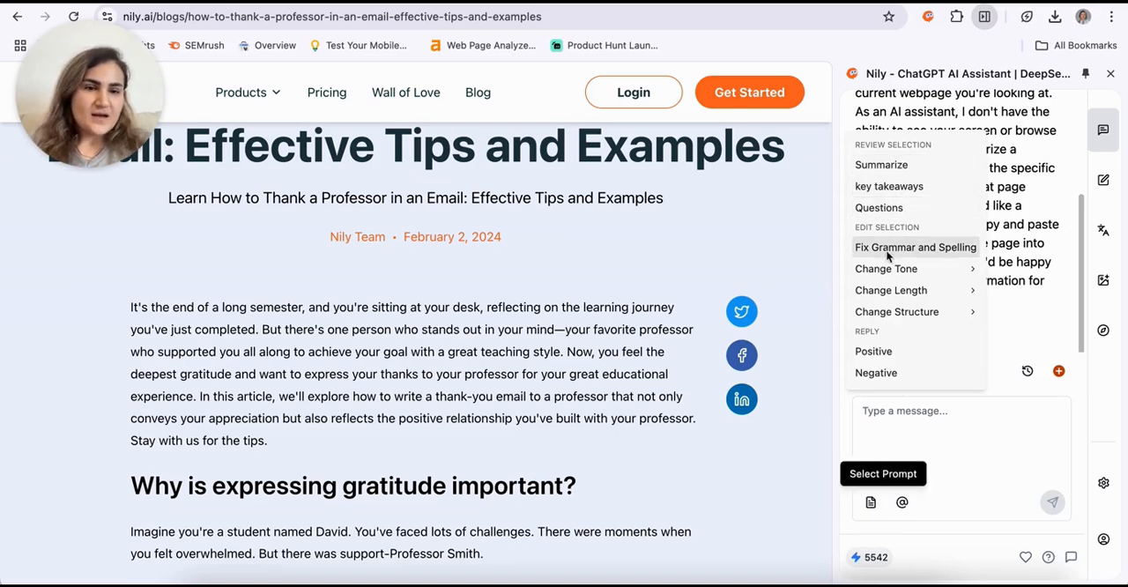
{"action": "mouse_move", "coordinate": [913, 414]}
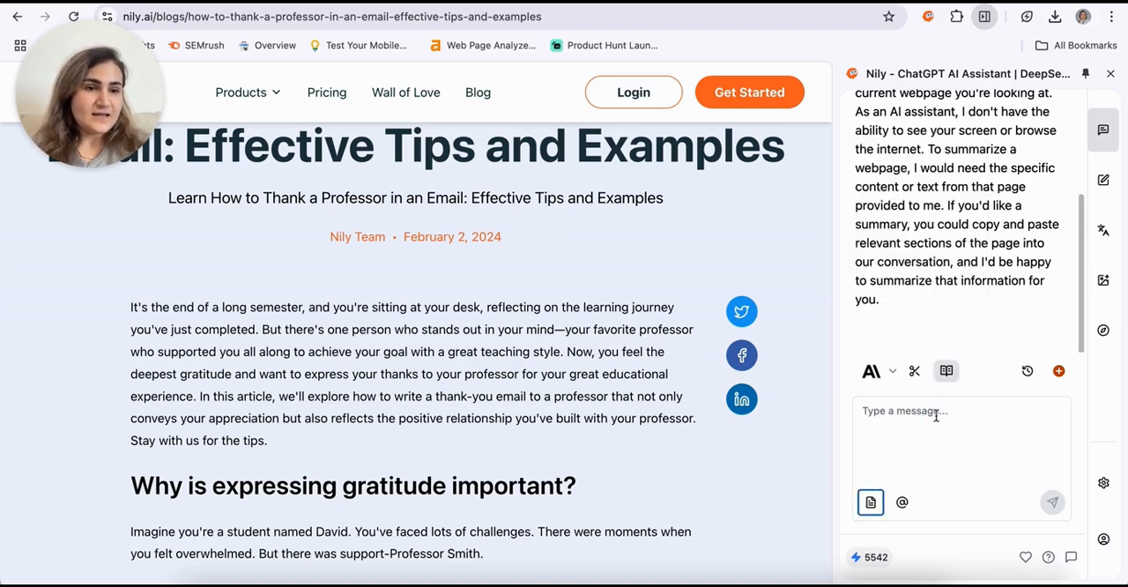
{"action": "mouse_move", "coordinate": [1104, 181]}
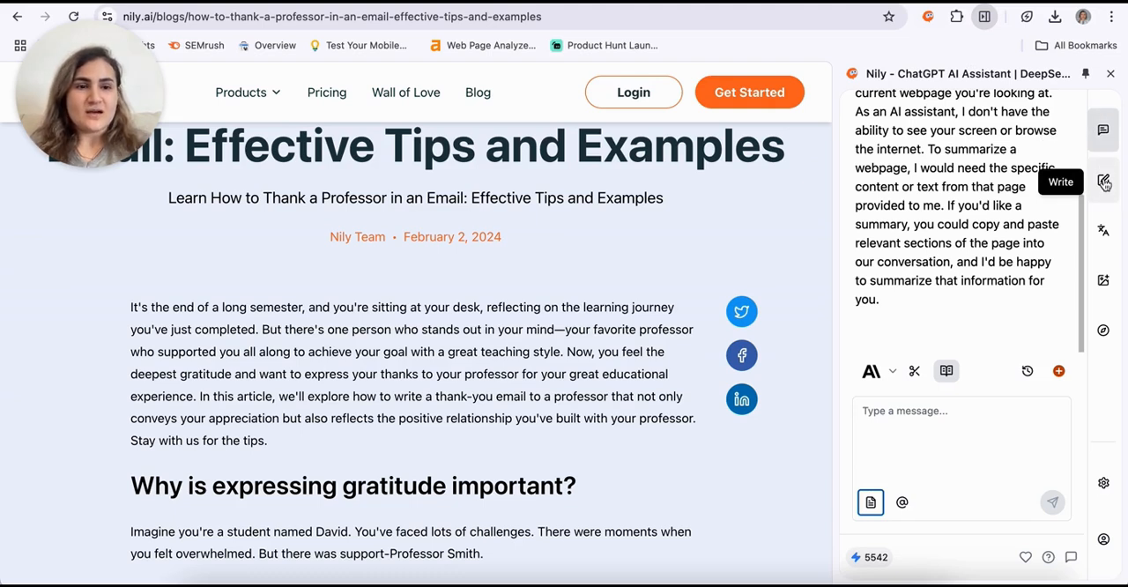
{"action": "left_click", "coordinate": [1104, 180]}
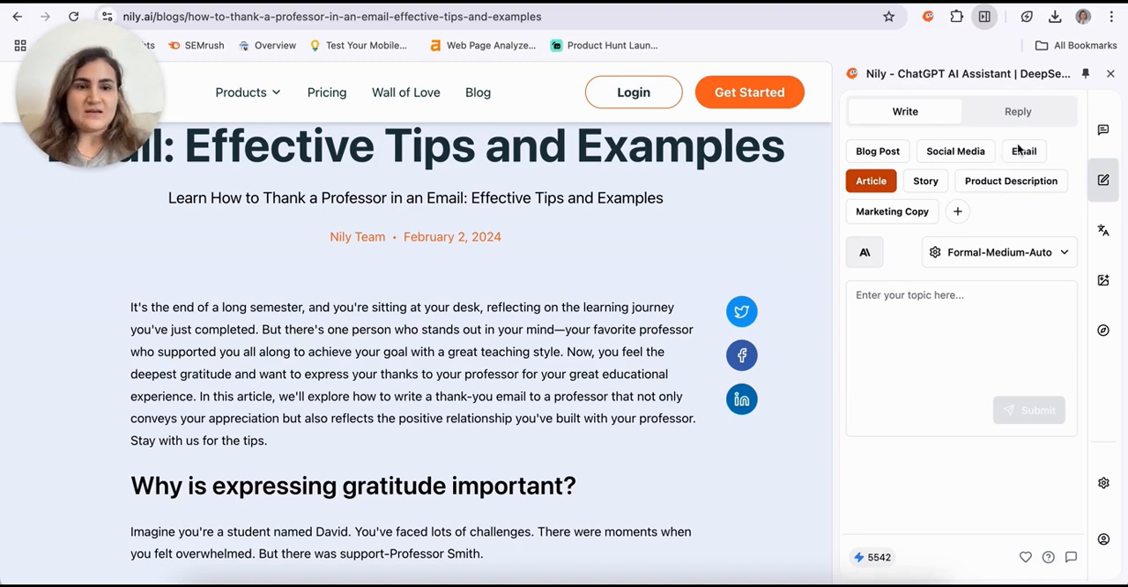
{"action": "left_click", "coordinate": [1023, 151]}
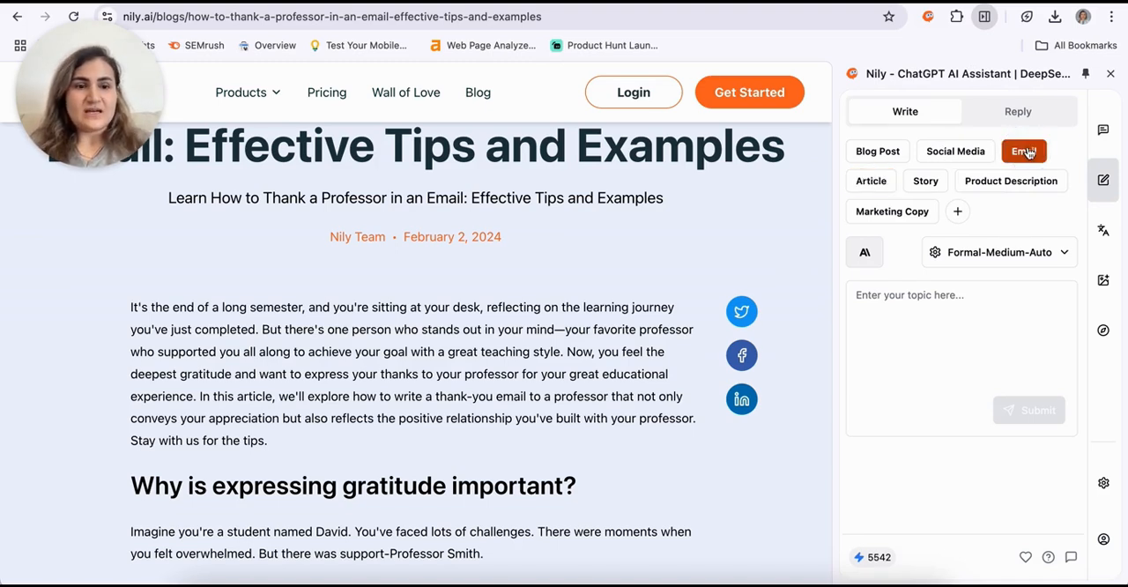
{"action": "left_click", "coordinate": [864, 252]}
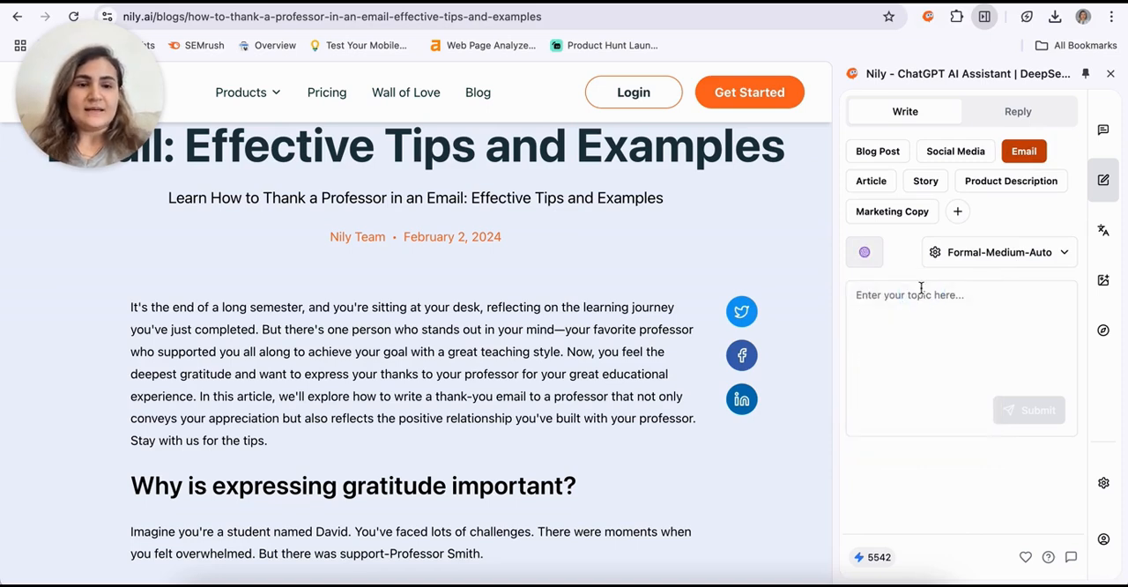
{"action": "mouse_move", "coordinate": [903, 256]}
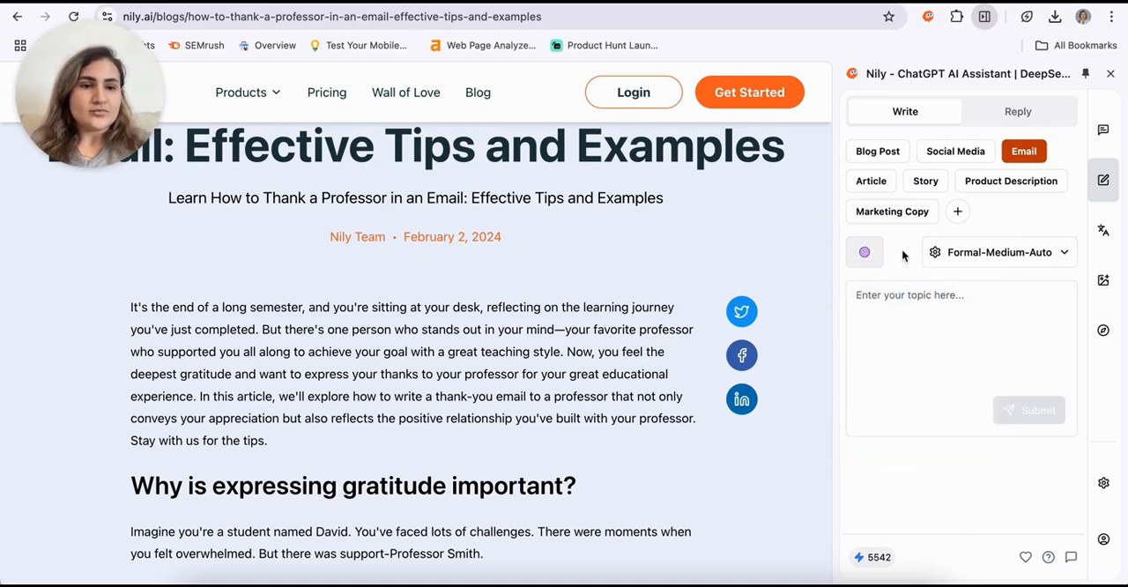
{"action": "left_click", "coordinate": [998, 252]}
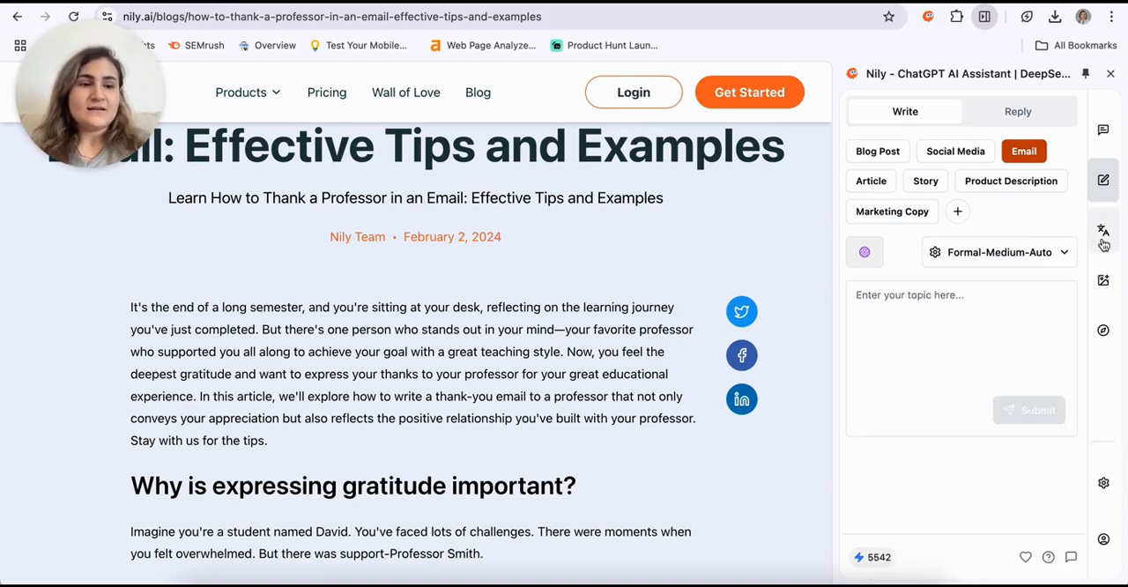
Move through the Translate tool to the OCR image-to-text panel.
{"action": "left_click", "coordinate": [1104, 230]}
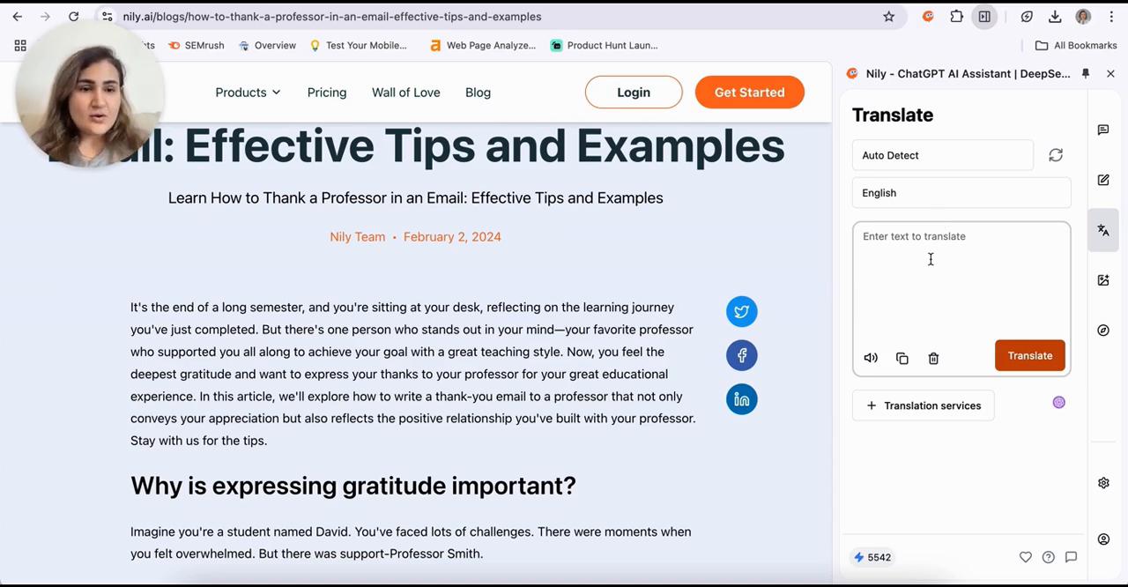
{"action": "left_click", "coordinate": [1103, 279]}
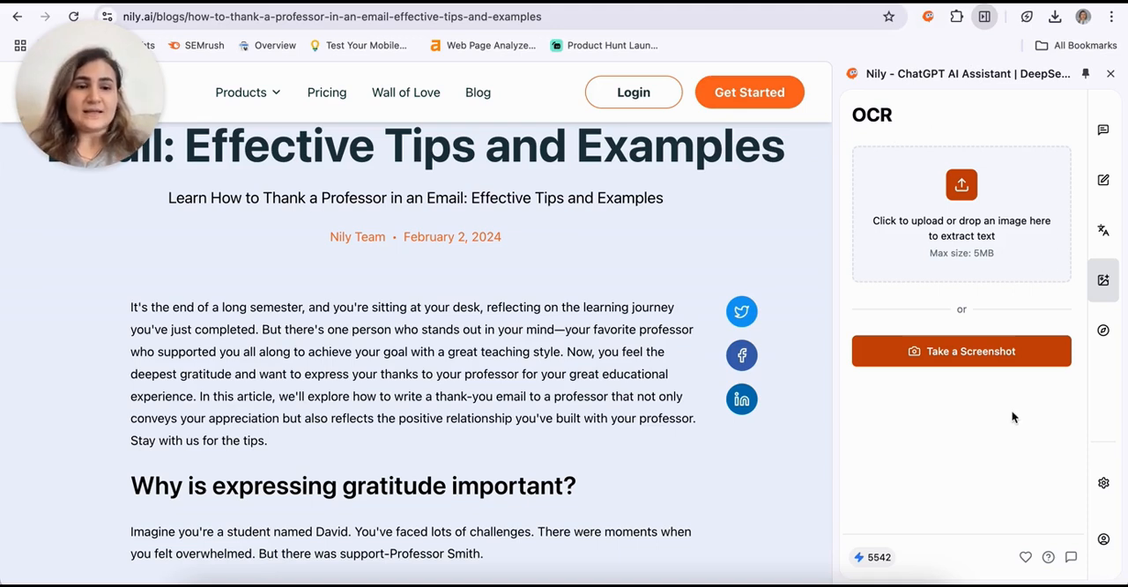
Scroll through the Nily tool cards, including ChatPDF, YouTube Summarizer and Create Carousel.
{"action": "left_click", "coordinate": [1104, 332]}
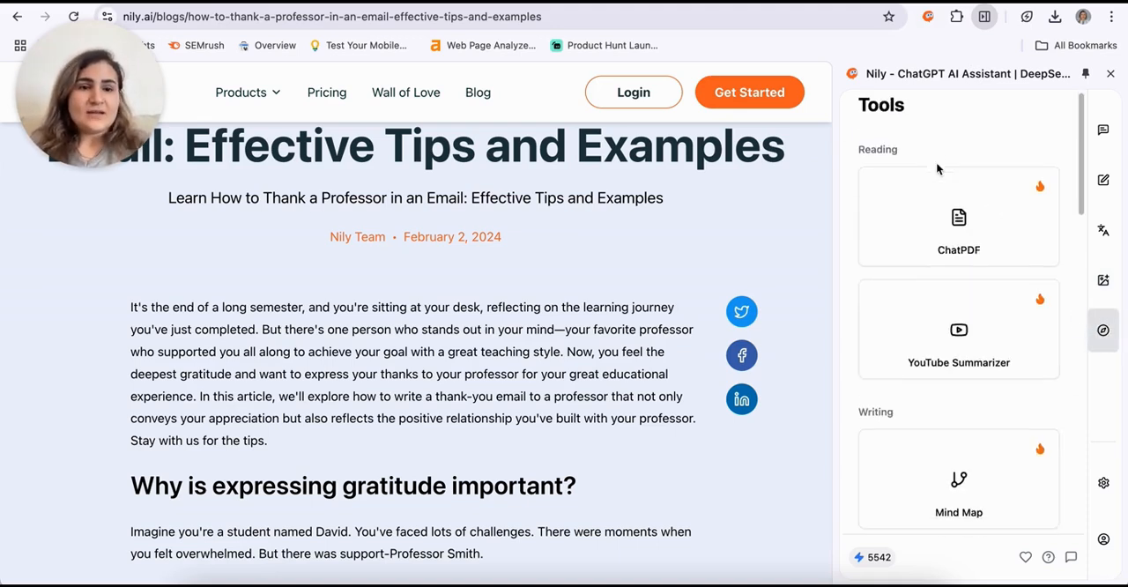
{"action": "scroll", "scroll_direction": "down", "scroll_amount": 3}
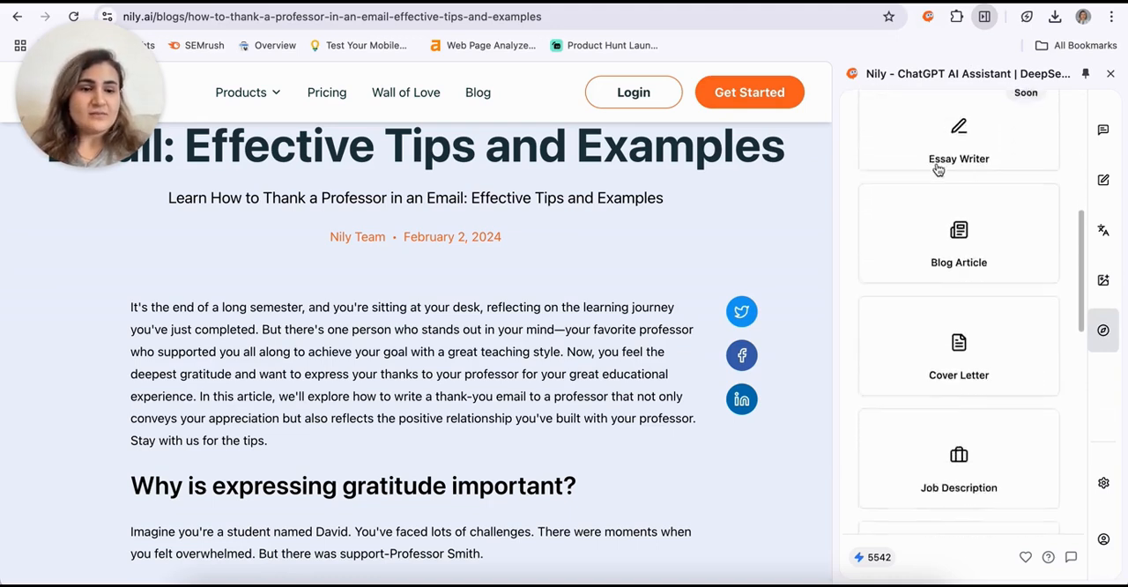
{"action": "scroll", "scroll_direction": "down", "scroll_amount": 3}
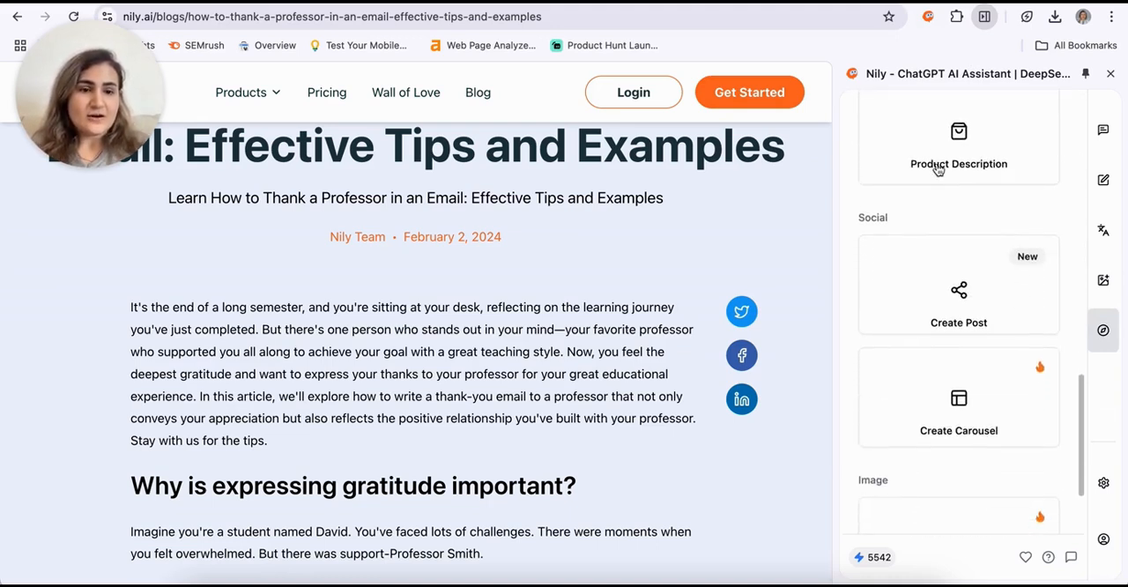
{"action": "scroll", "scroll_direction": "down", "scroll_amount": 3}
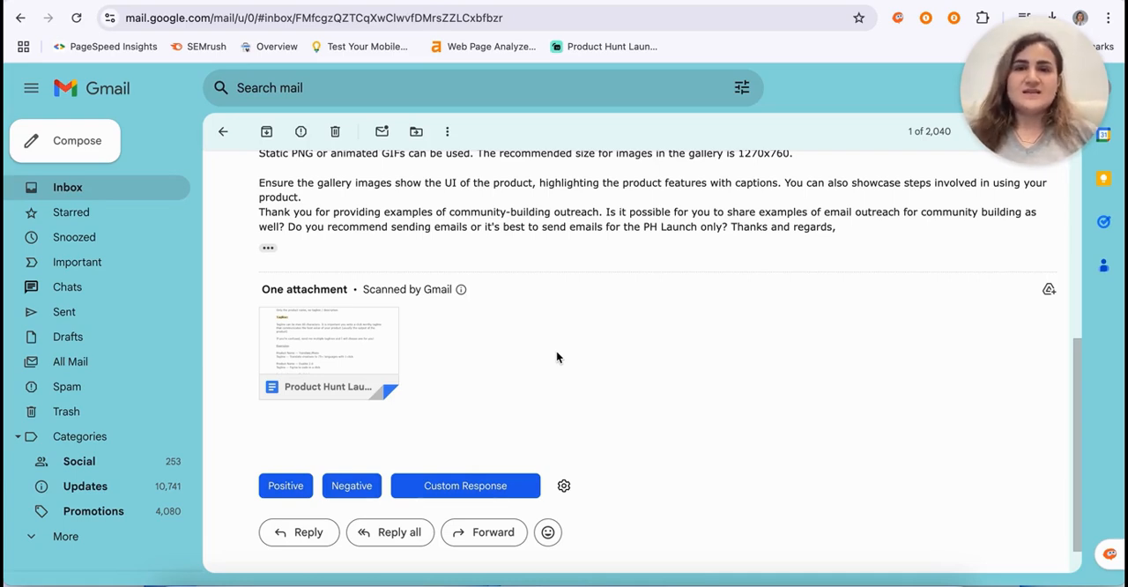
{"action": "mouse_move", "coordinate": [912, 438]}
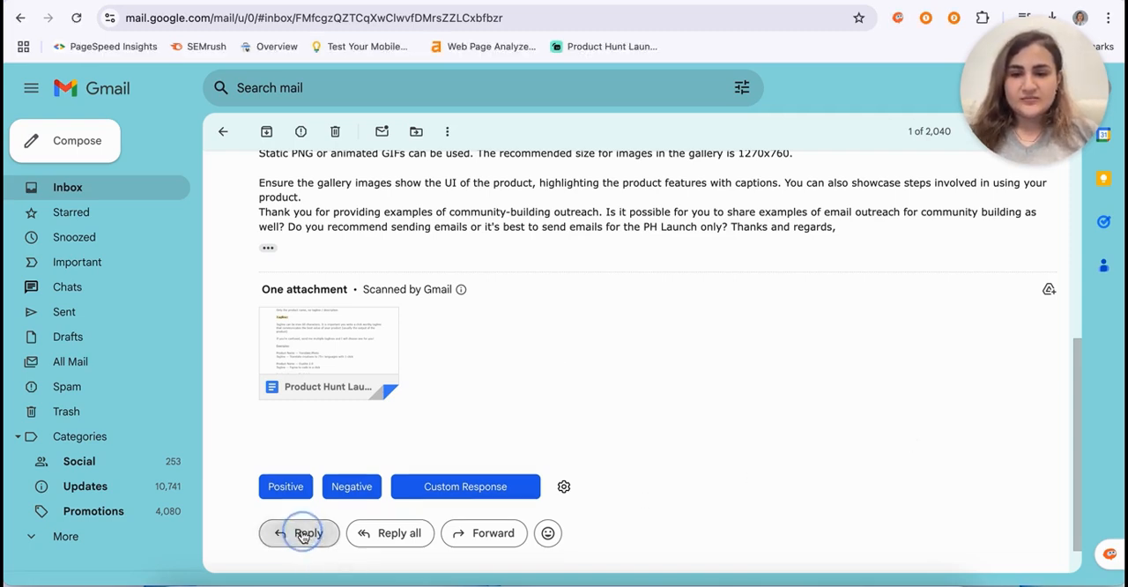
Begin a Gmail reply to the open email.
{"action": "left_click", "coordinate": [308, 533]}
{"action": "type", "text": "Thank you will get back to you"}
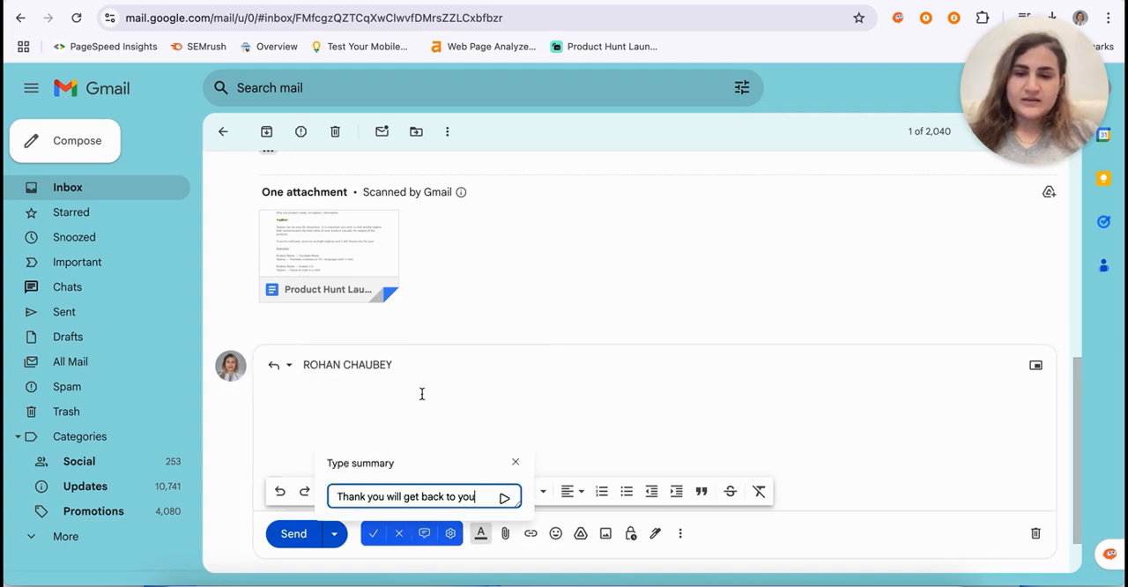
Generate an AI reply to Rohan thanking him and answering the community outreach questions.
{"action": "left_click", "coordinate": [515, 462]}
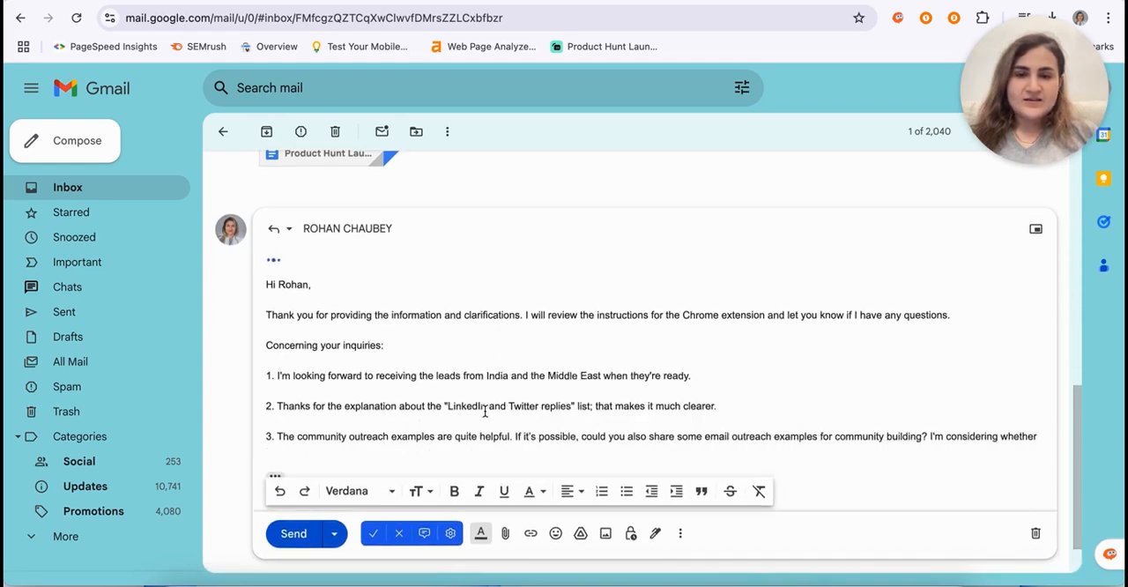
{"action": "scroll", "scroll_direction": "down", "scroll_amount": 3}
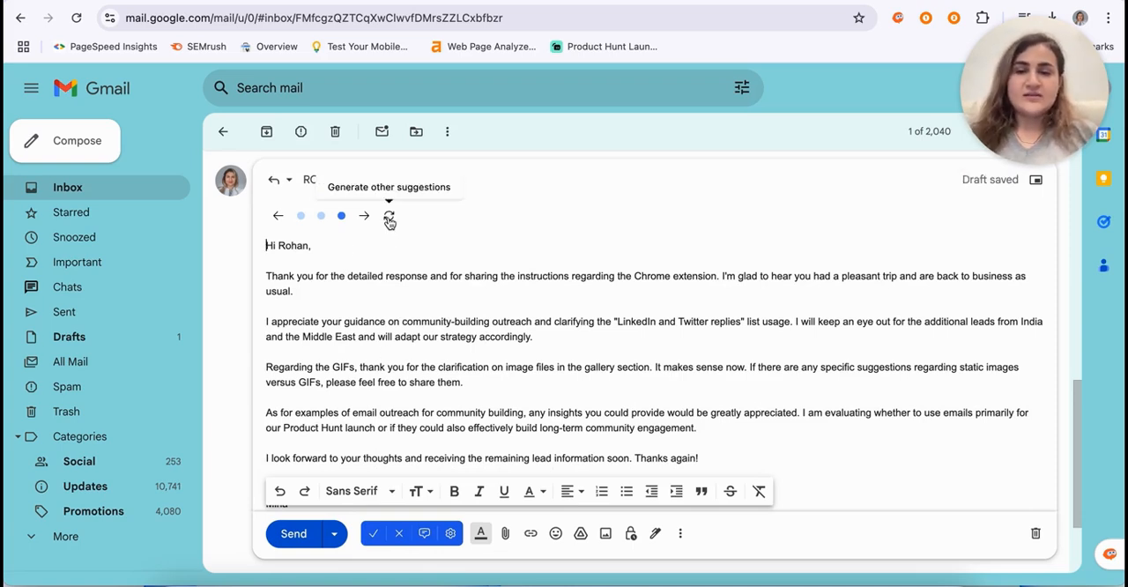
{"action": "mouse_move", "coordinate": [374, 533]}
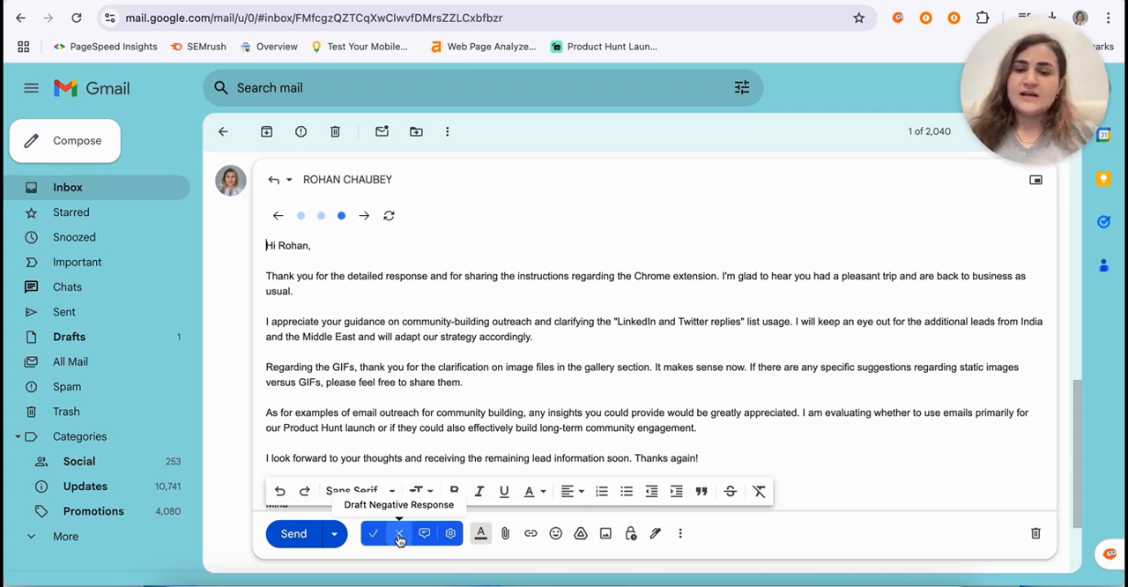
{"action": "left_click", "coordinate": [450, 534]}
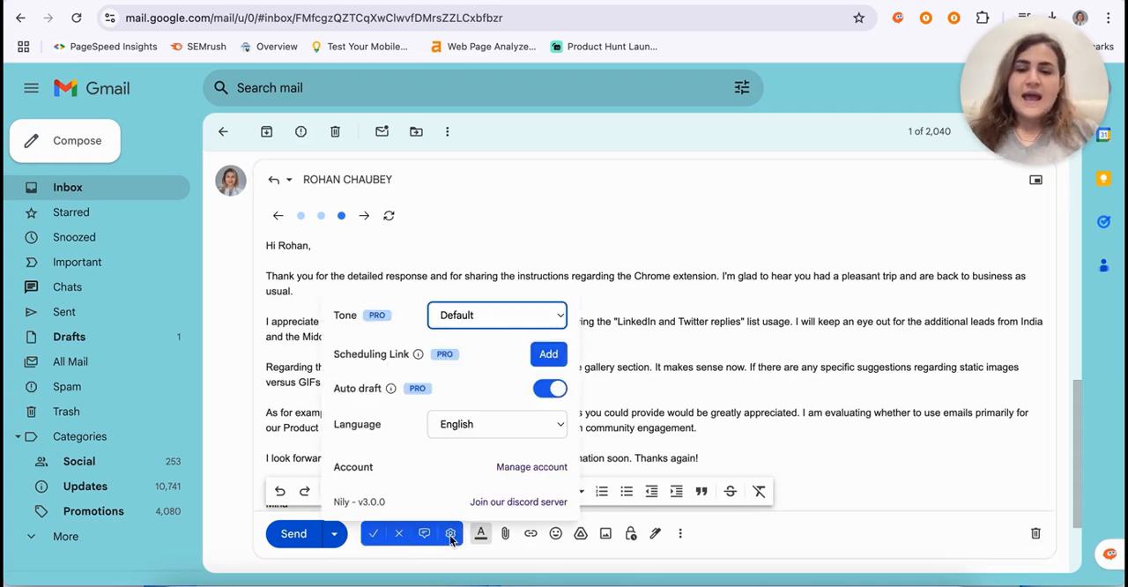
{"action": "left_click", "coordinate": [497, 314]}
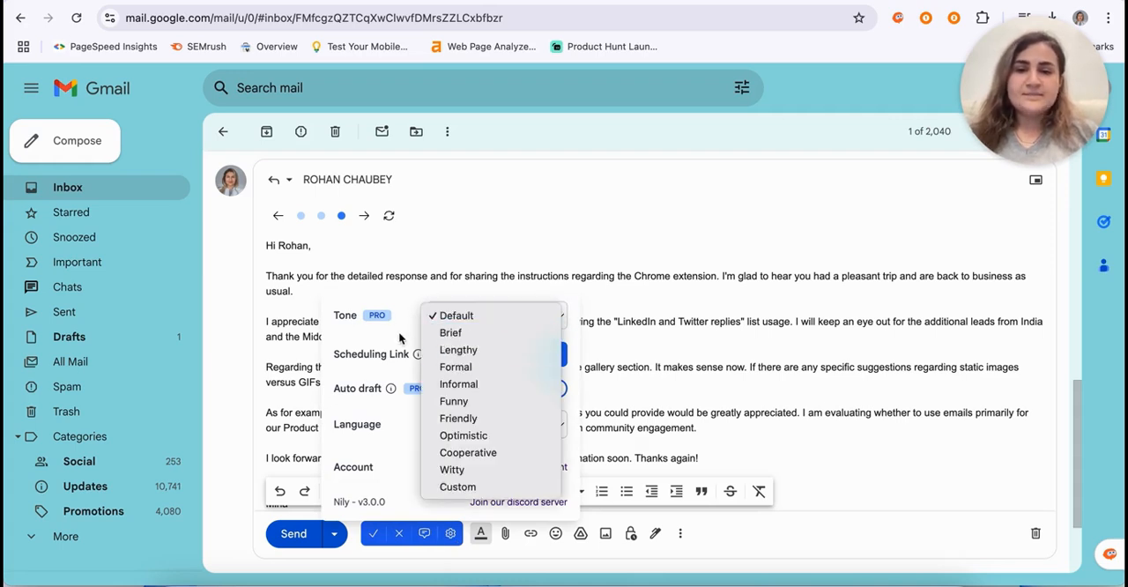
{"action": "left_click", "coordinate": [451, 315]}
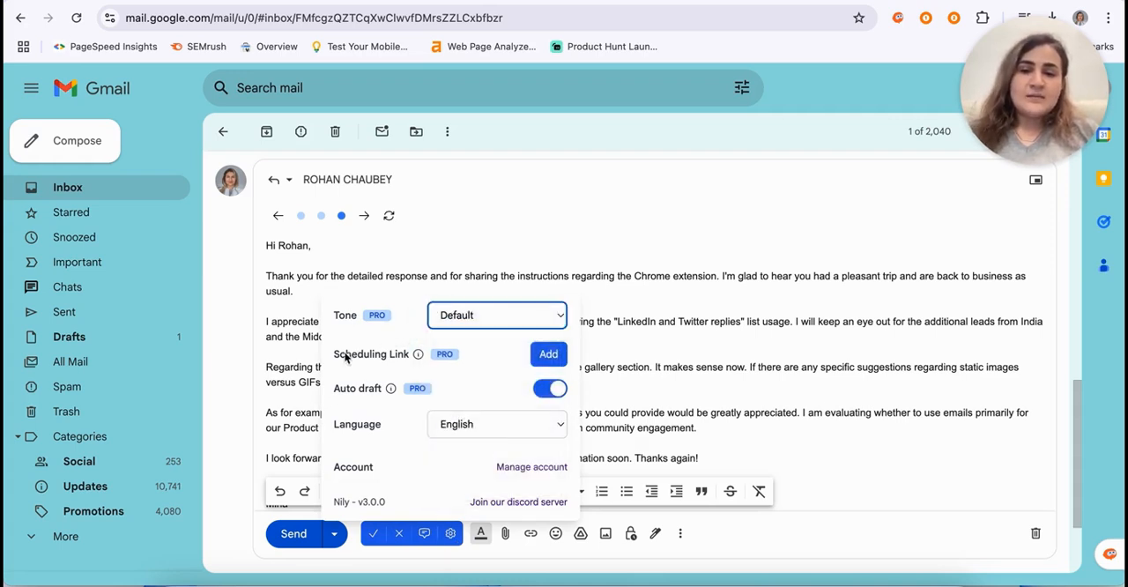
{"action": "mouse_move", "coordinate": [471, 353]}
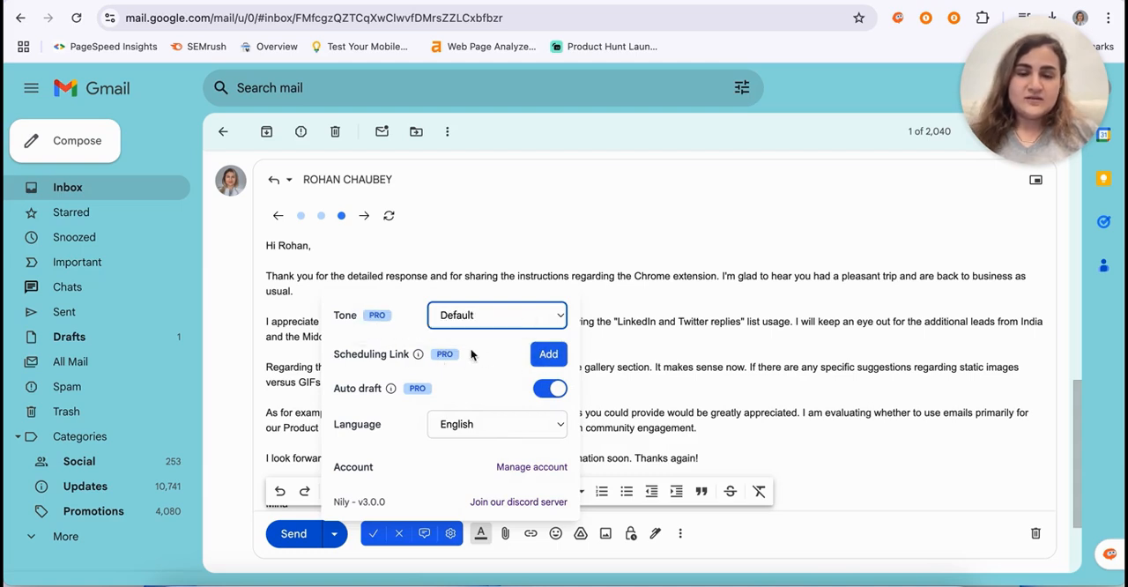
{"action": "mouse_move", "coordinate": [481, 356]}
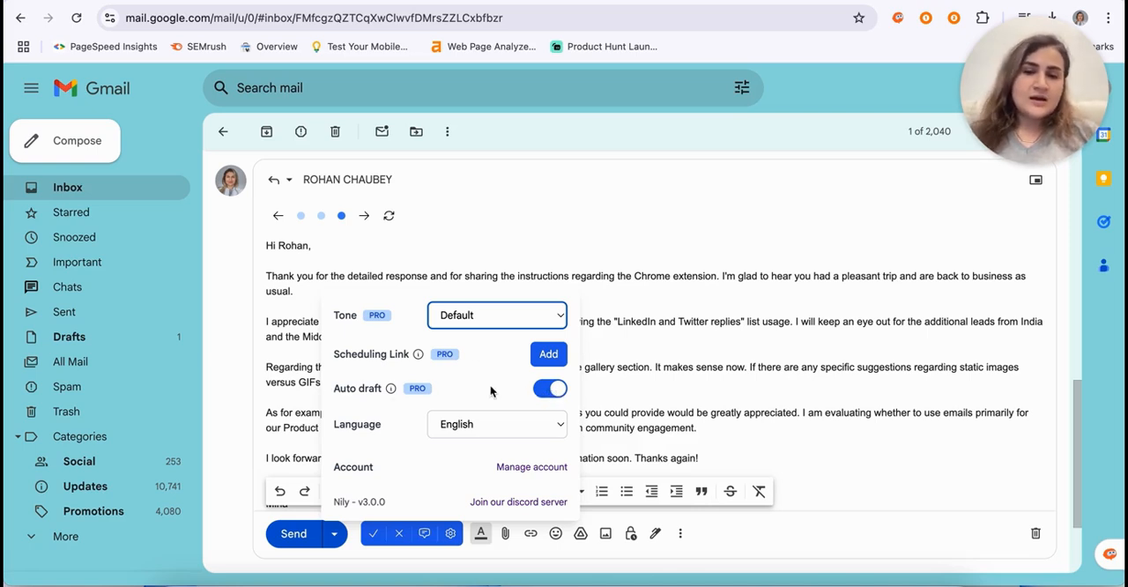
{"action": "mouse_move", "coordinate": [457, 392]}
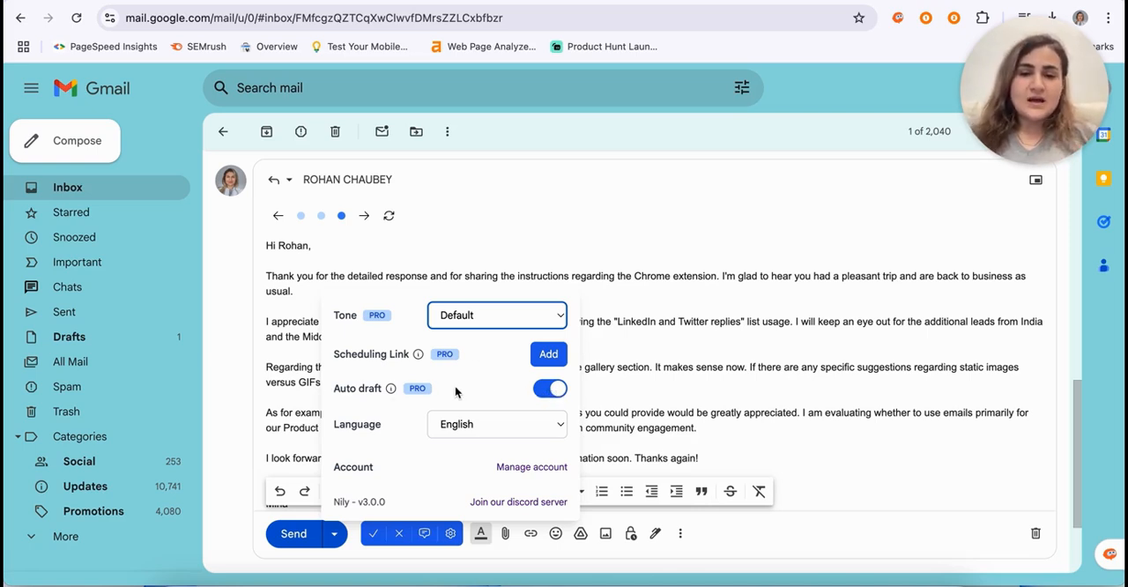
{"action": "mouse_move", "coordinate": [376, 402]}
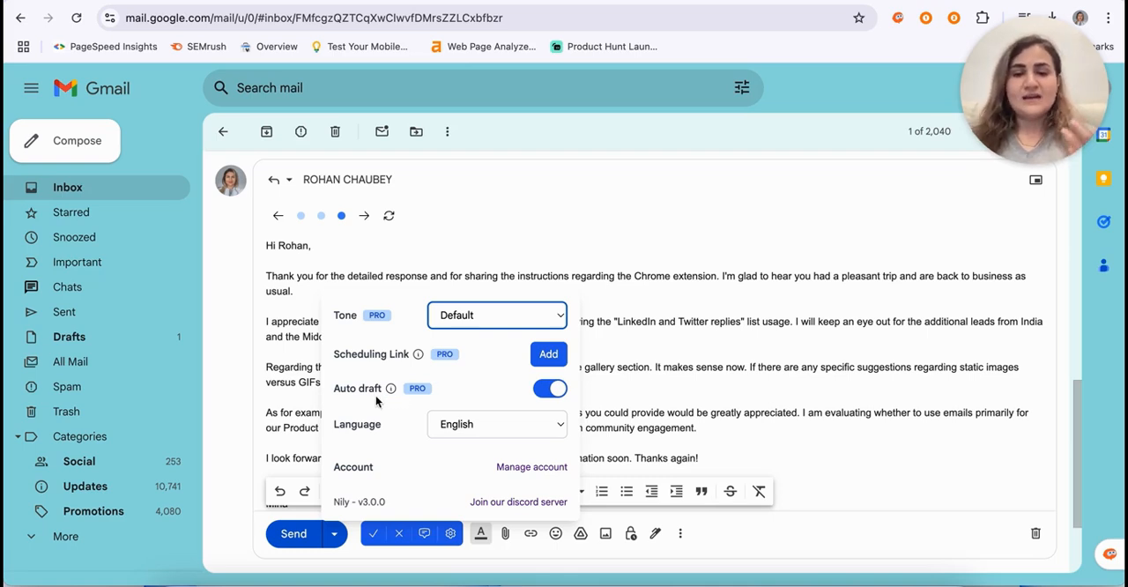
{"action": "mouse_move", "coordinate": [334, 431]}
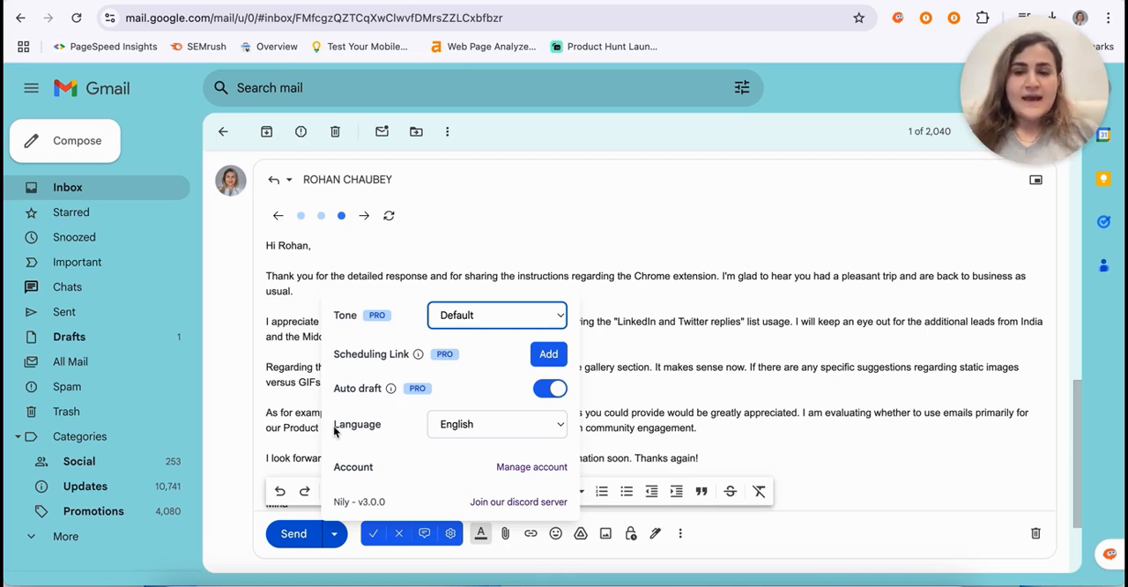
{"action": "left_click", "coordinate": [496, 424]}
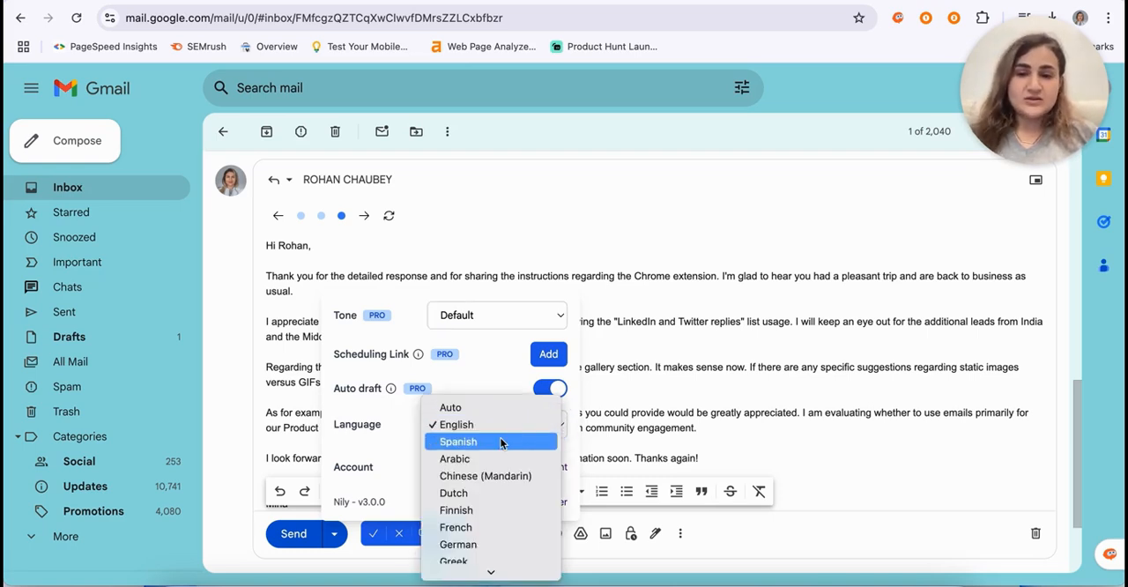
{"action": "mouse_move", "coordinate": [398, 445]}
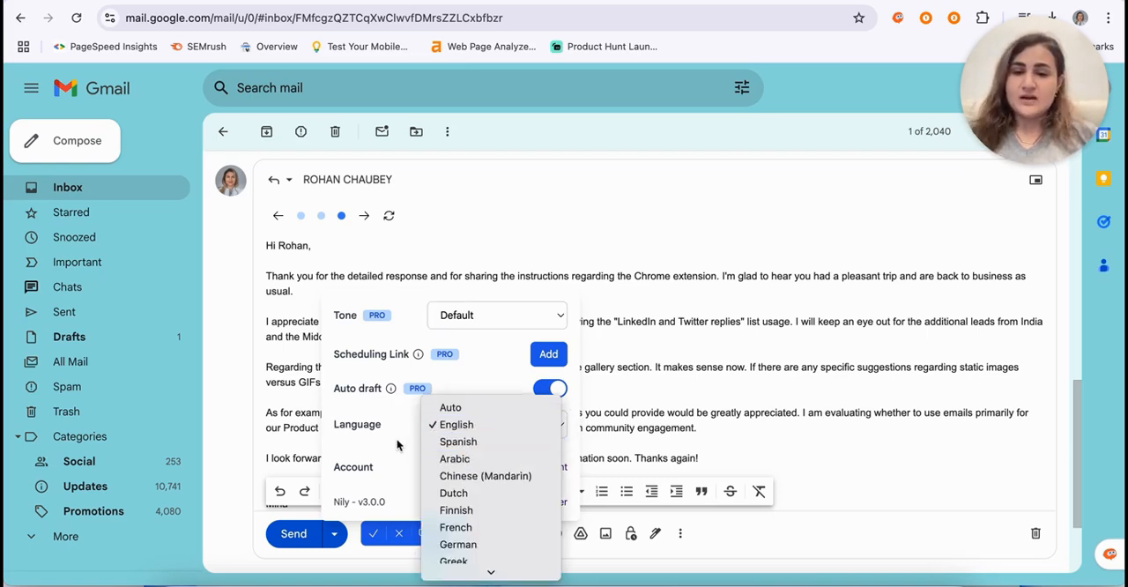
{"action": "left_click", "coordinate": [450, 424]}
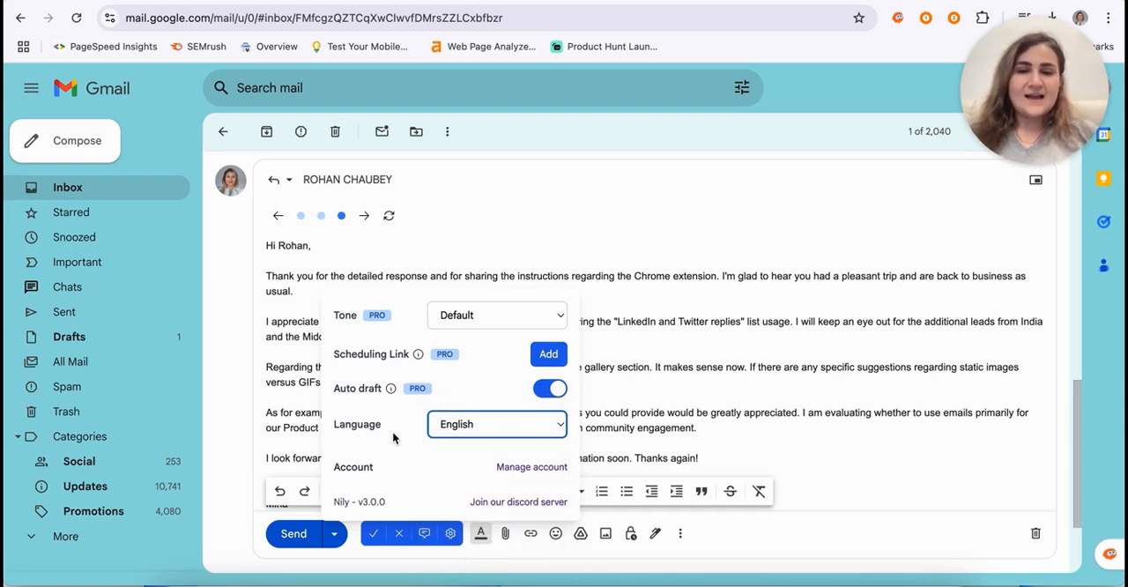
{"action": "mouse_move", "coordinate": [393, 412]}
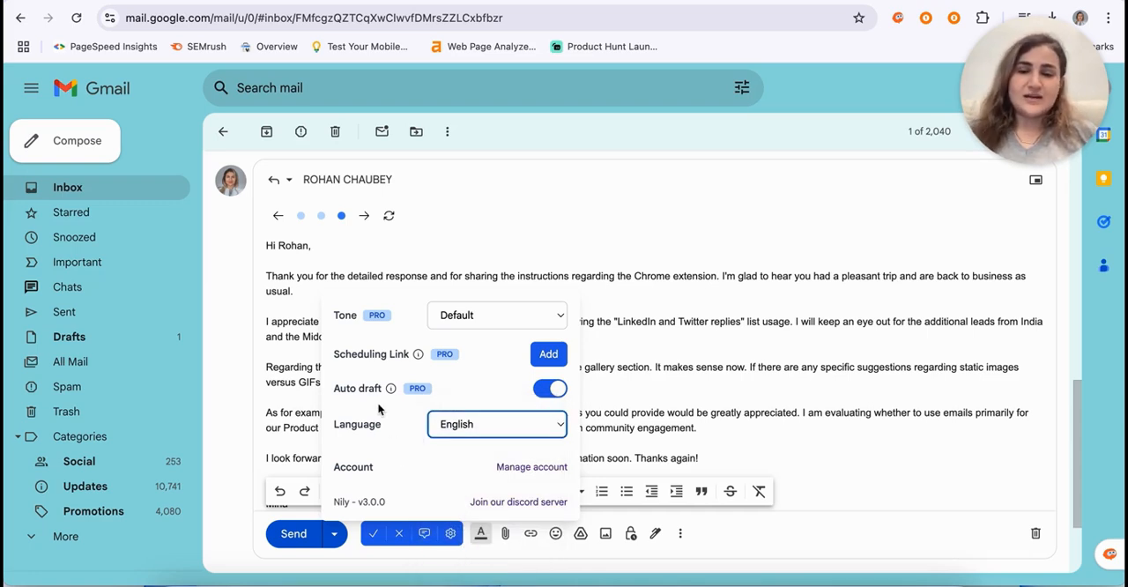
{"action": "mouse_move", "coordinate": [403, 440]}
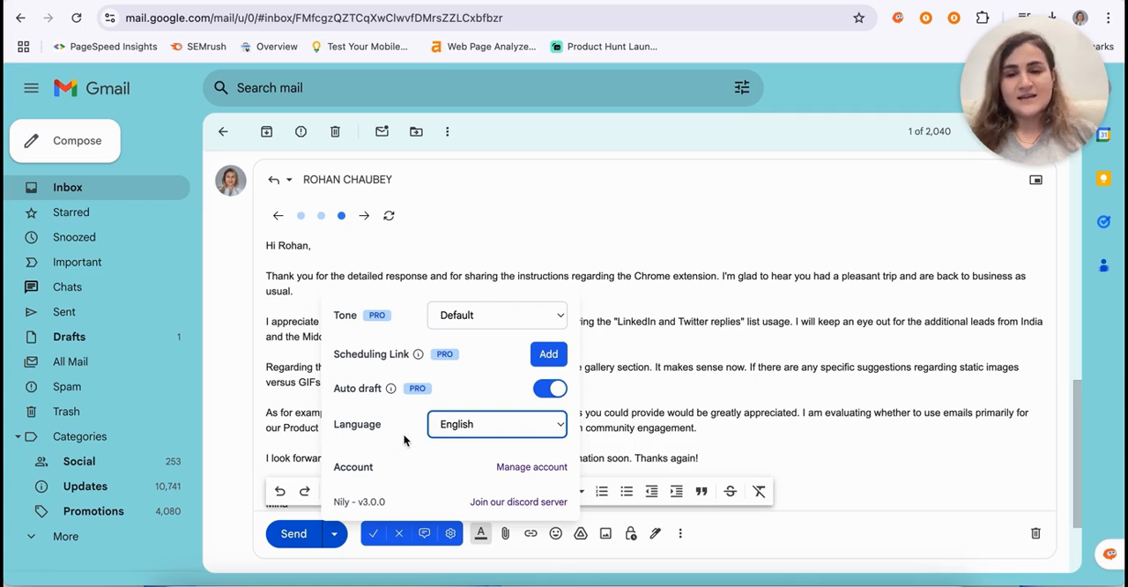